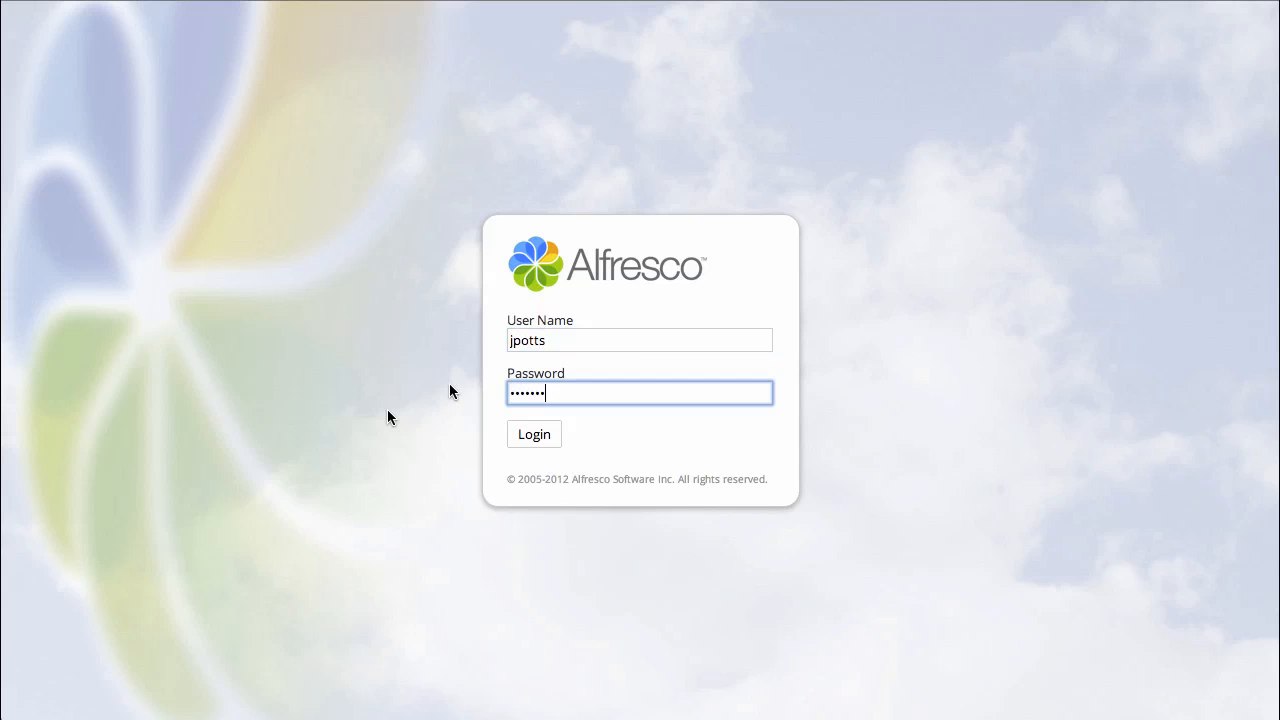
# Log in to Alfresco Share with the entered credentials.
pyautogui.click(534, 434)
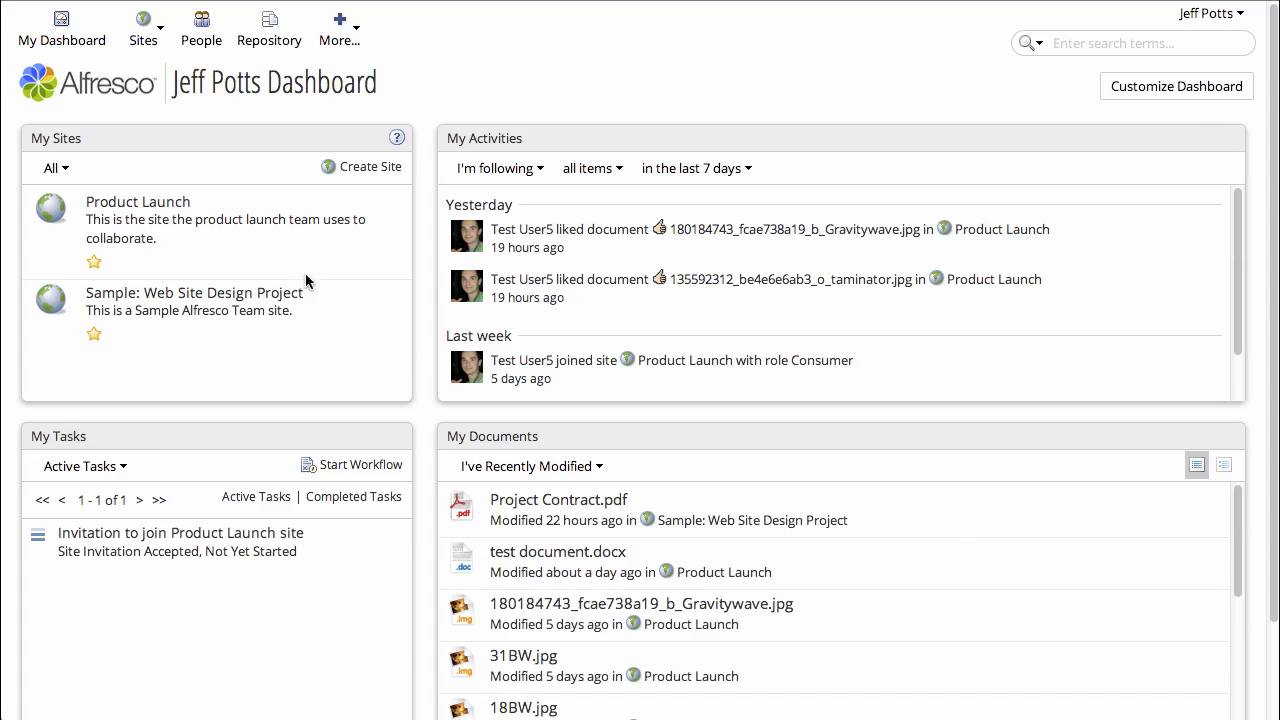
pyautogui.moveTo(138, 202)
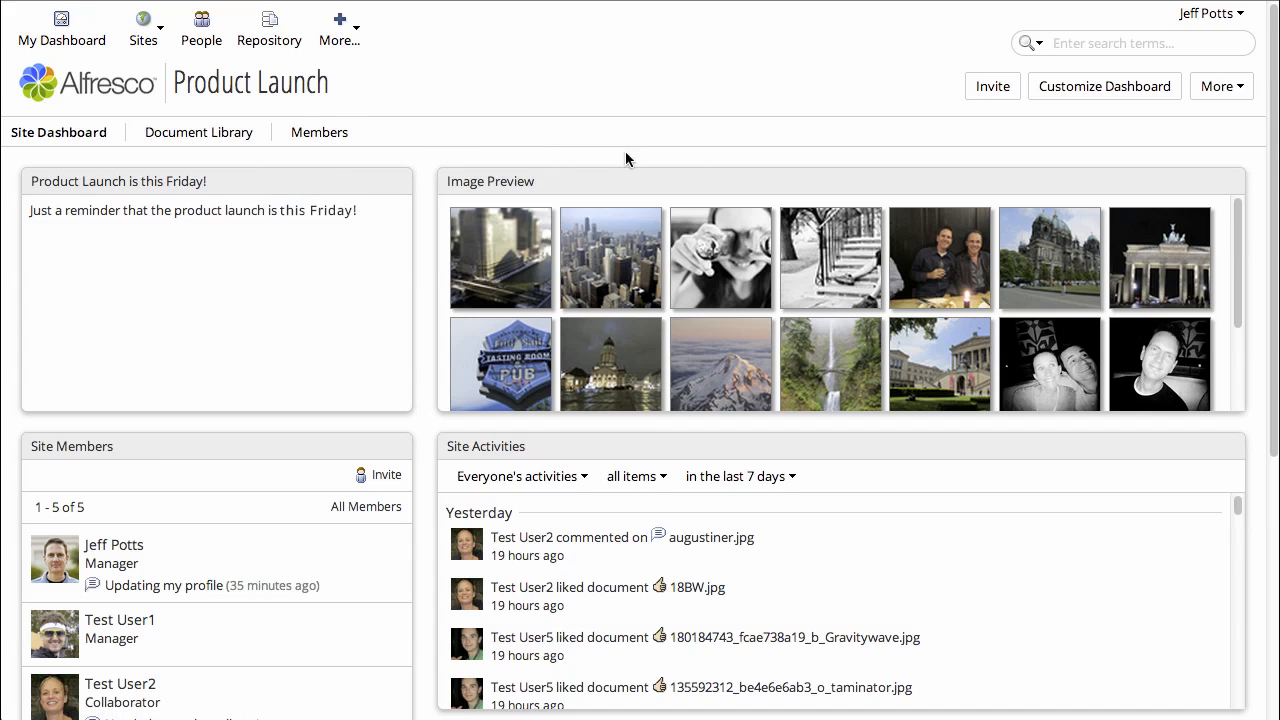
# Open Customize Site from the Product Launch site's More menu.
pyautogui.click(1216, 86)
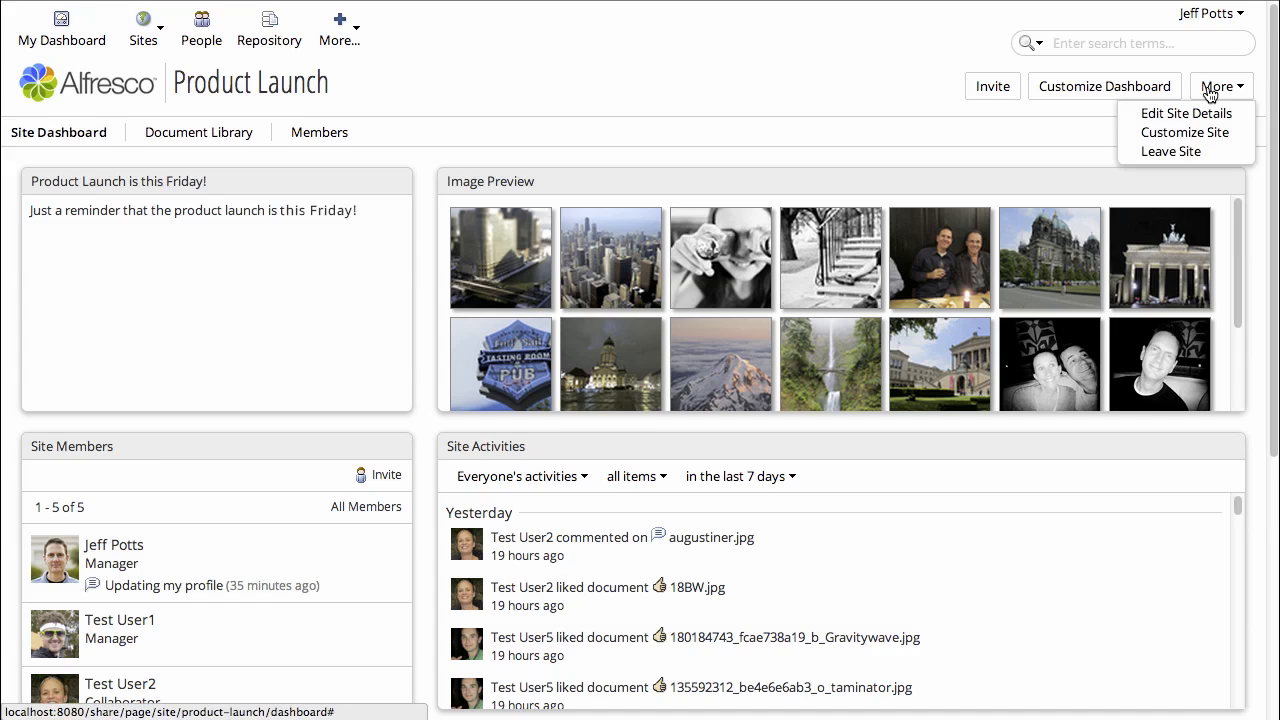
pyautogui.moveTo(1185, 132)
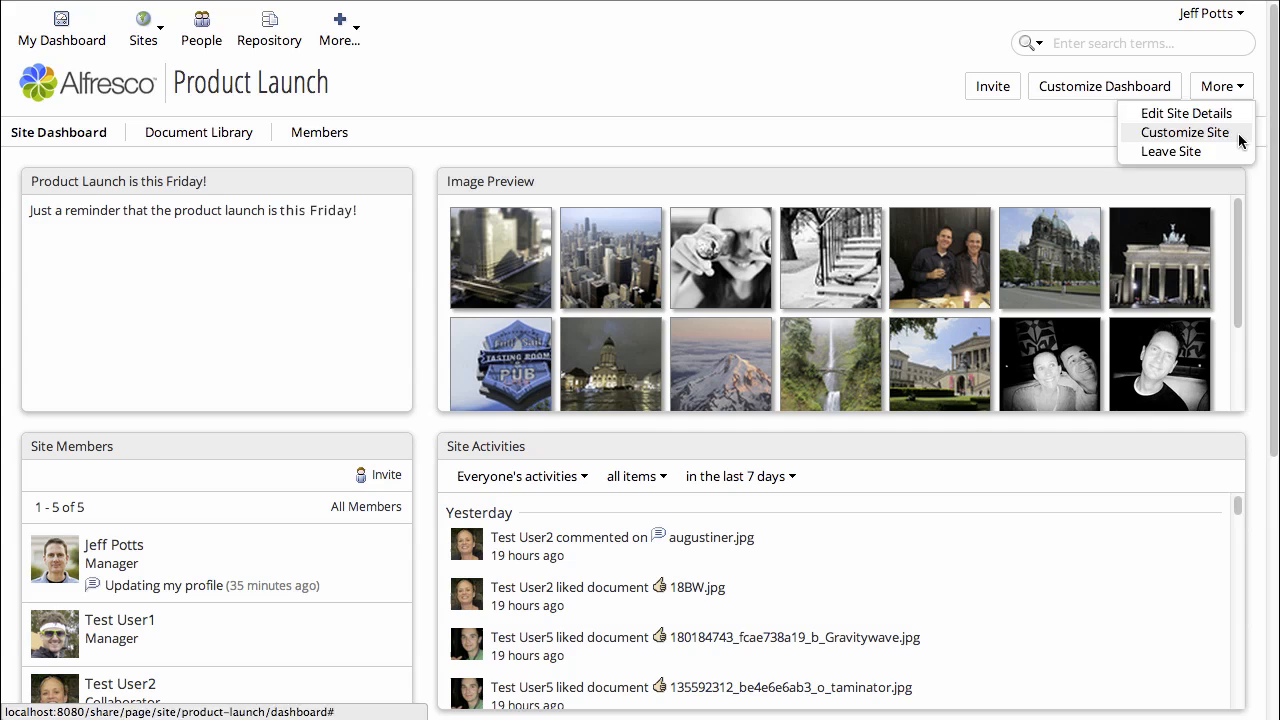
pyautogui.click(1184, 132)
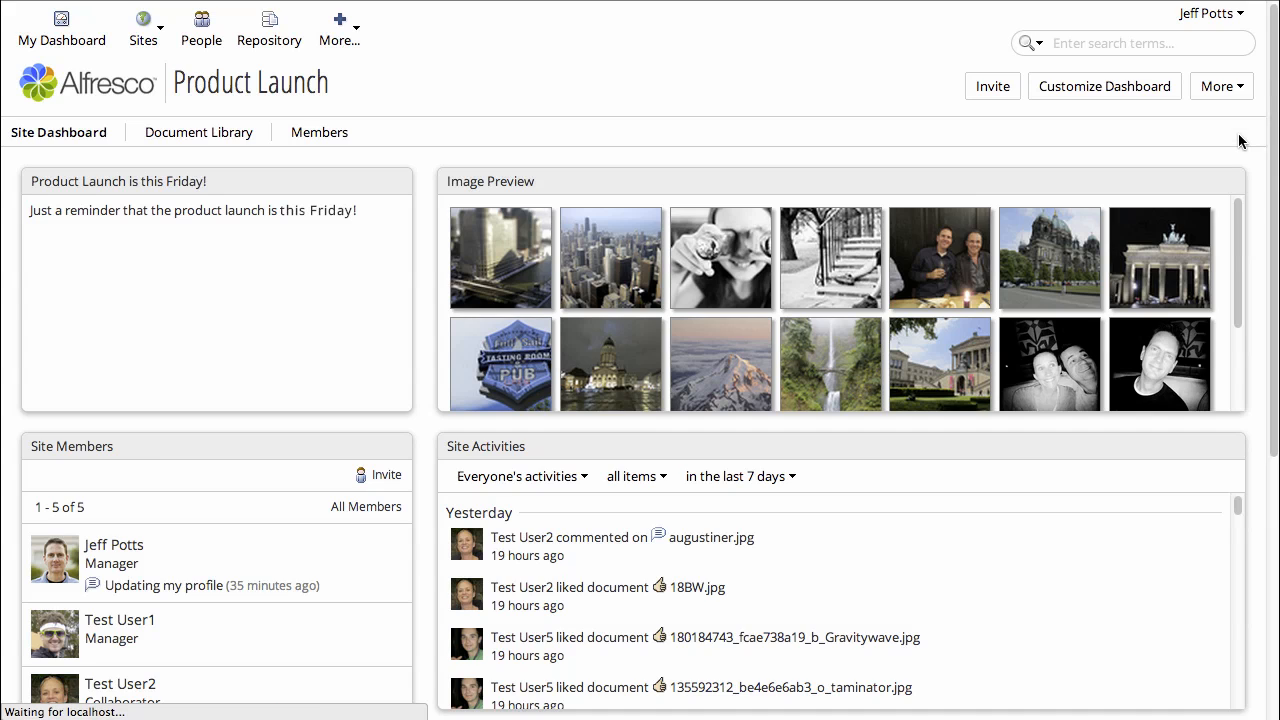
pyautogui.click(1104, 86)
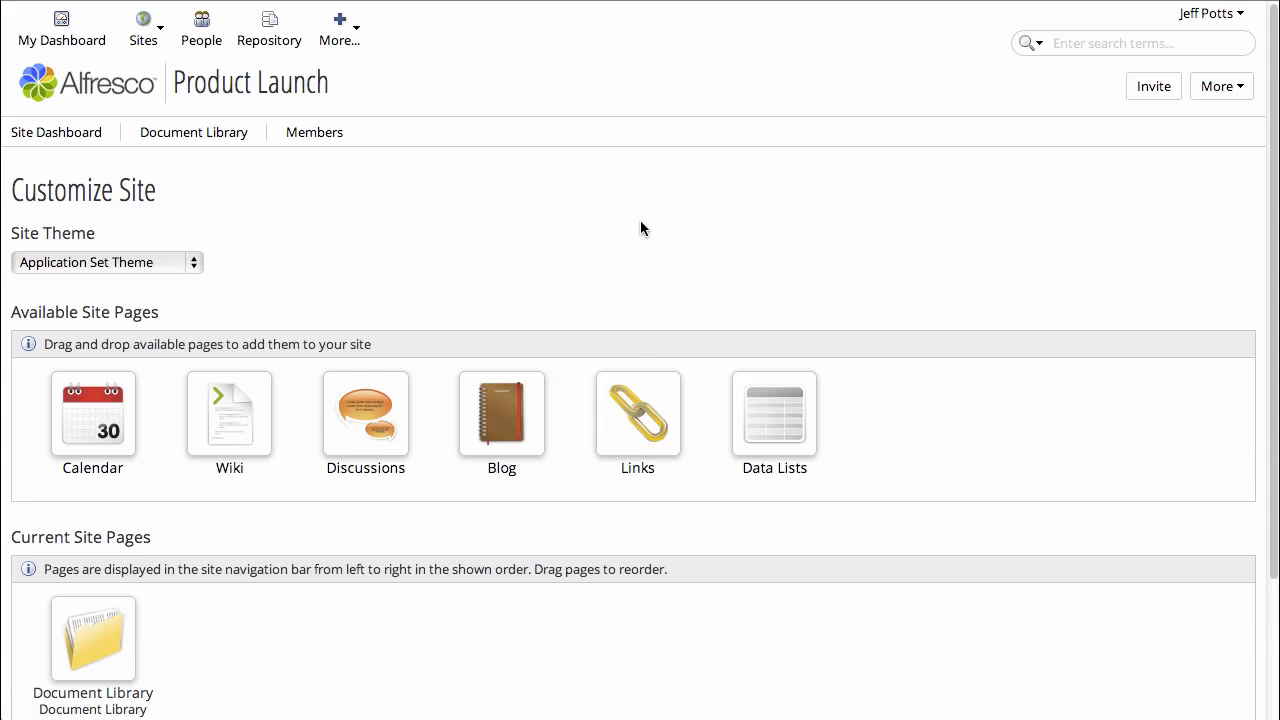
pyautogui.moveTo(218, 278)
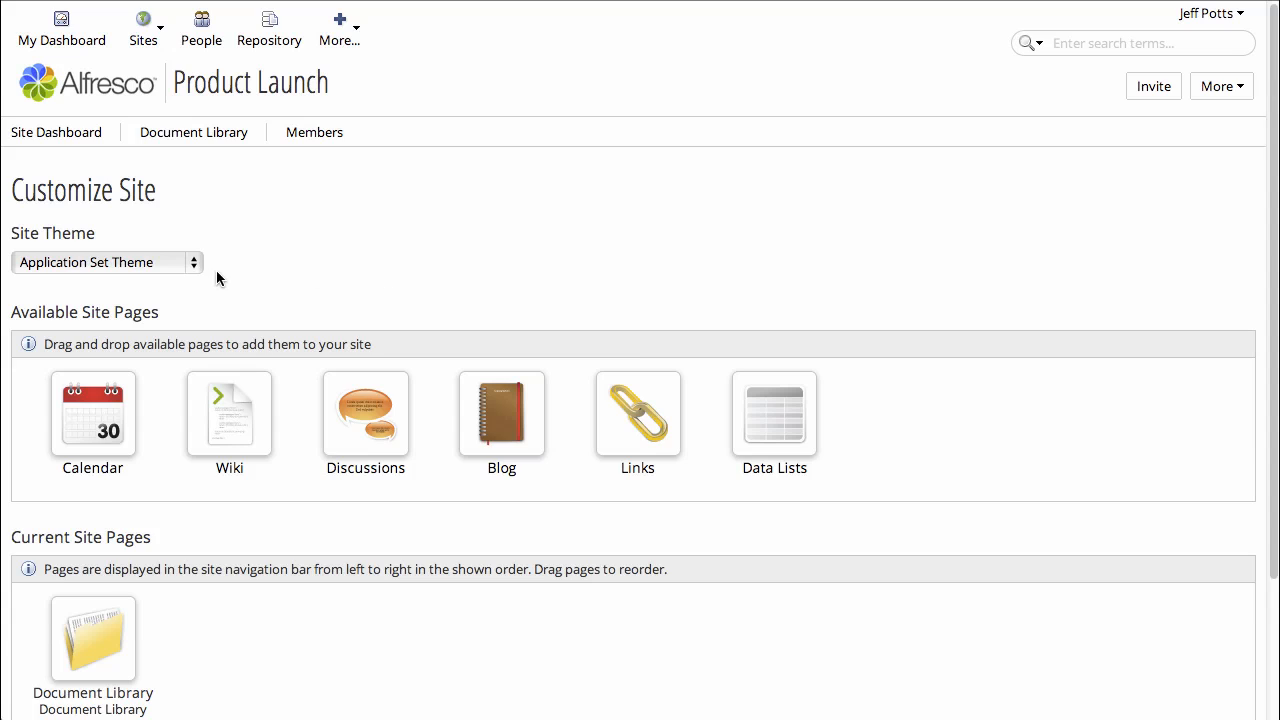
# Pick Google Docs Theme as the site theme and scroll down to the site pages.
pyautogui.click(105, 262)
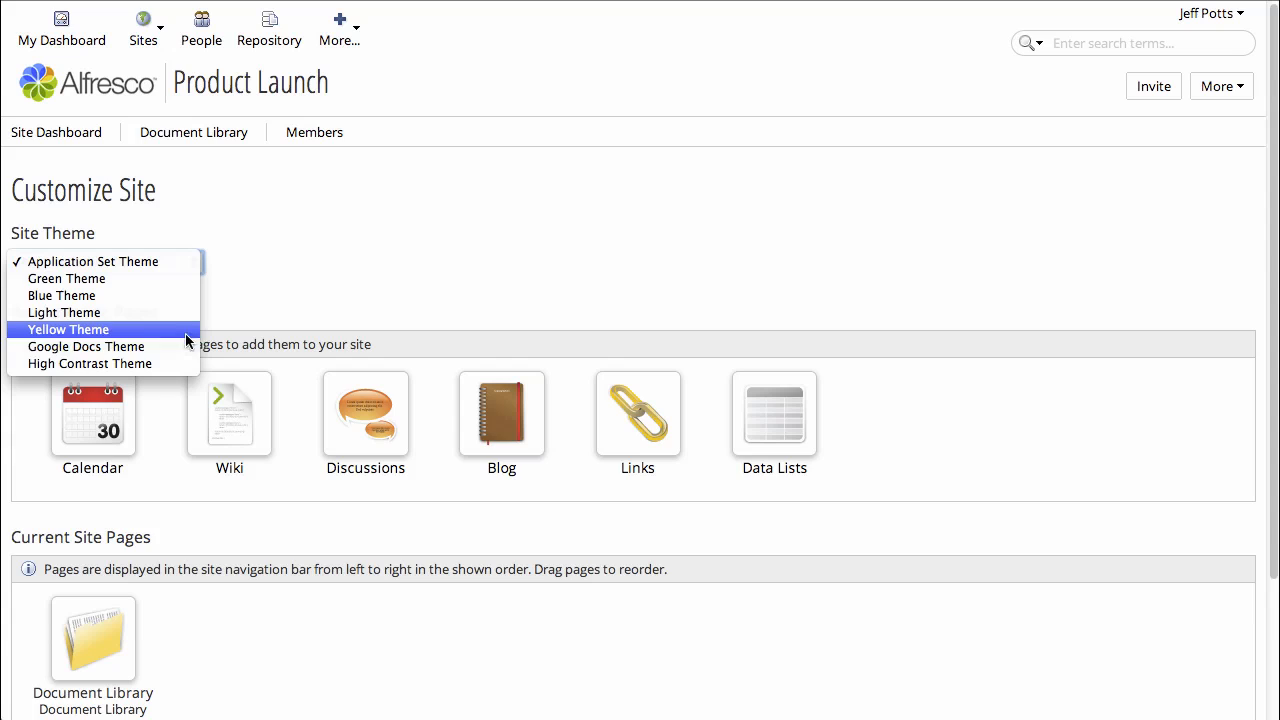
pyautogui.moveTo(86, 346)
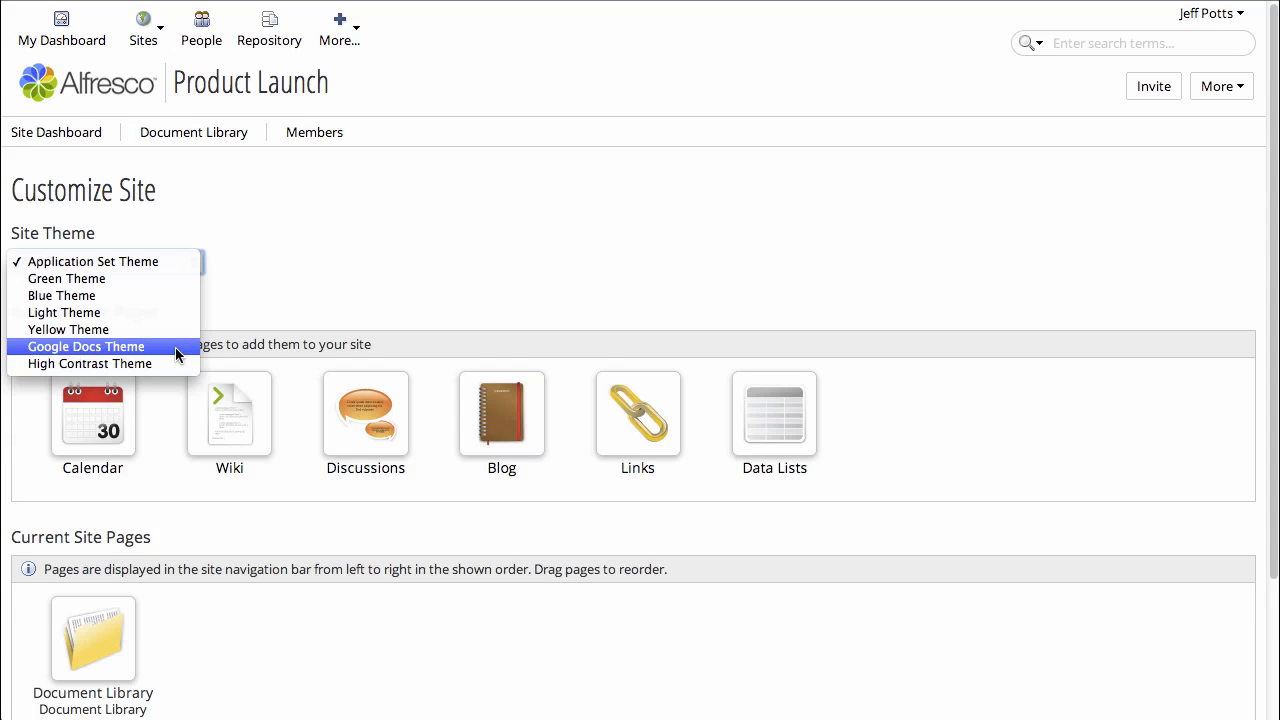
pyautogui.click(86, 346)
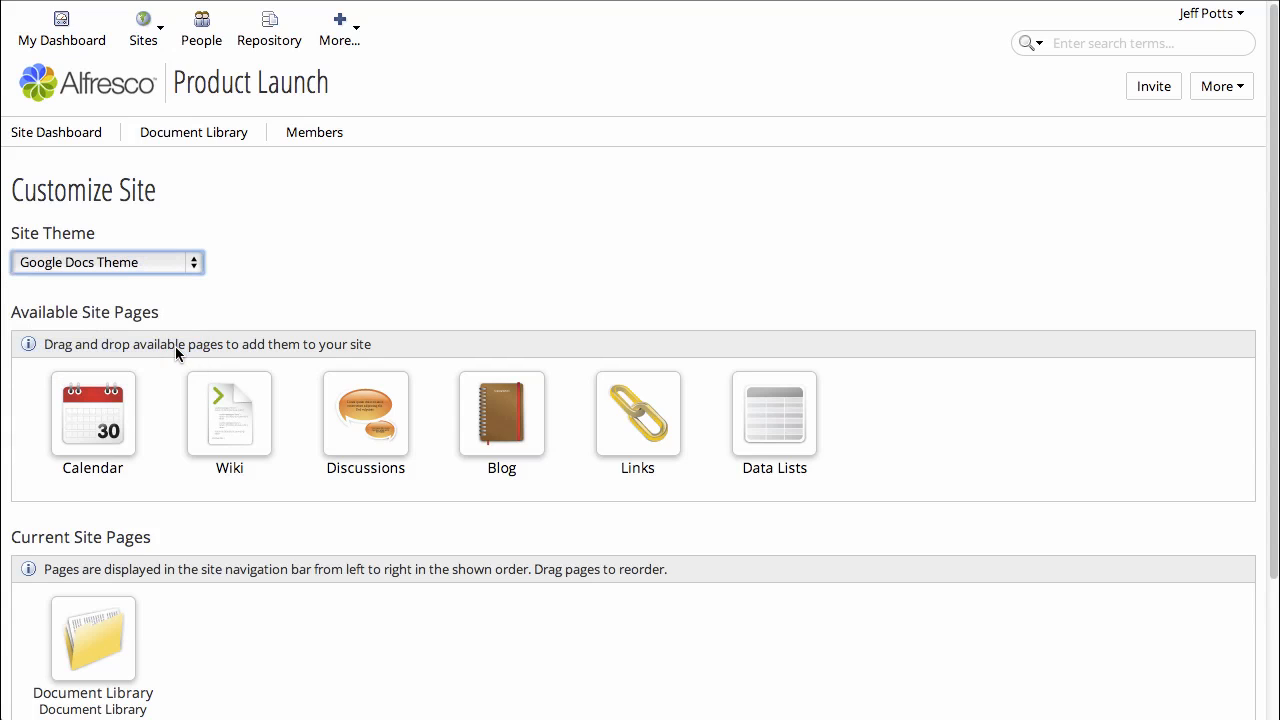
pyautogui.scroll(-3)
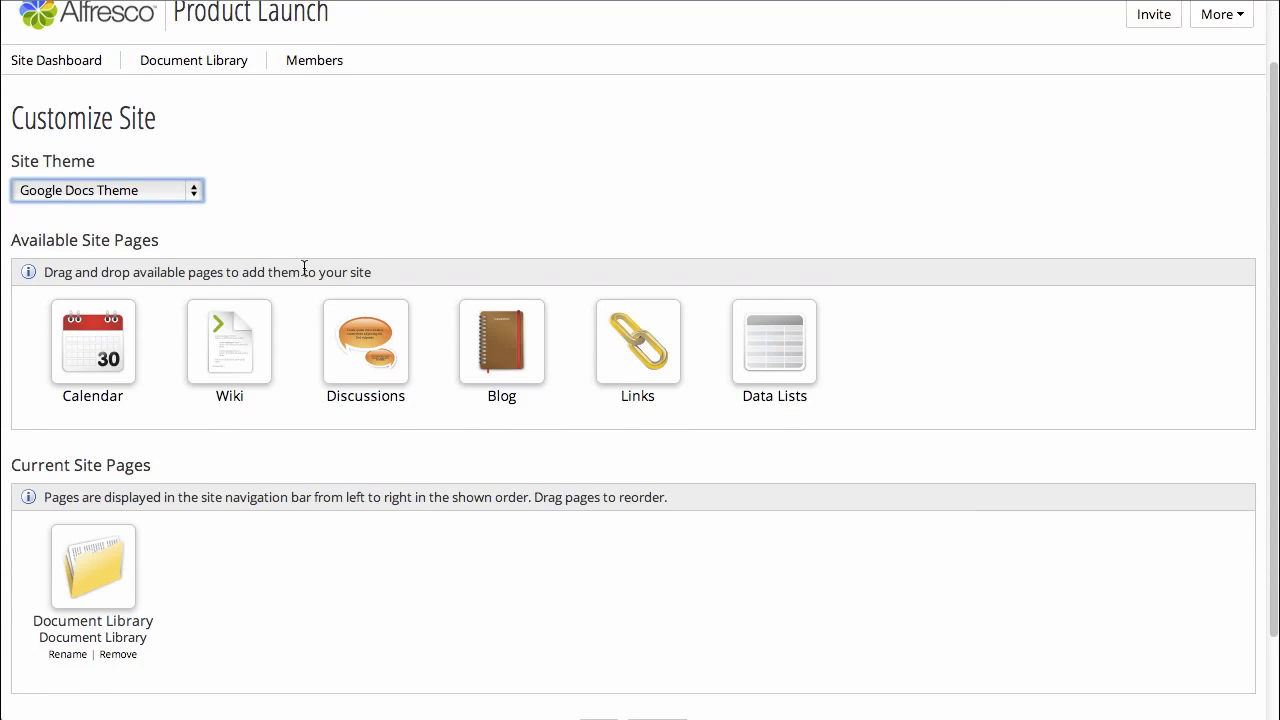
pyautogui.scroll(-3)
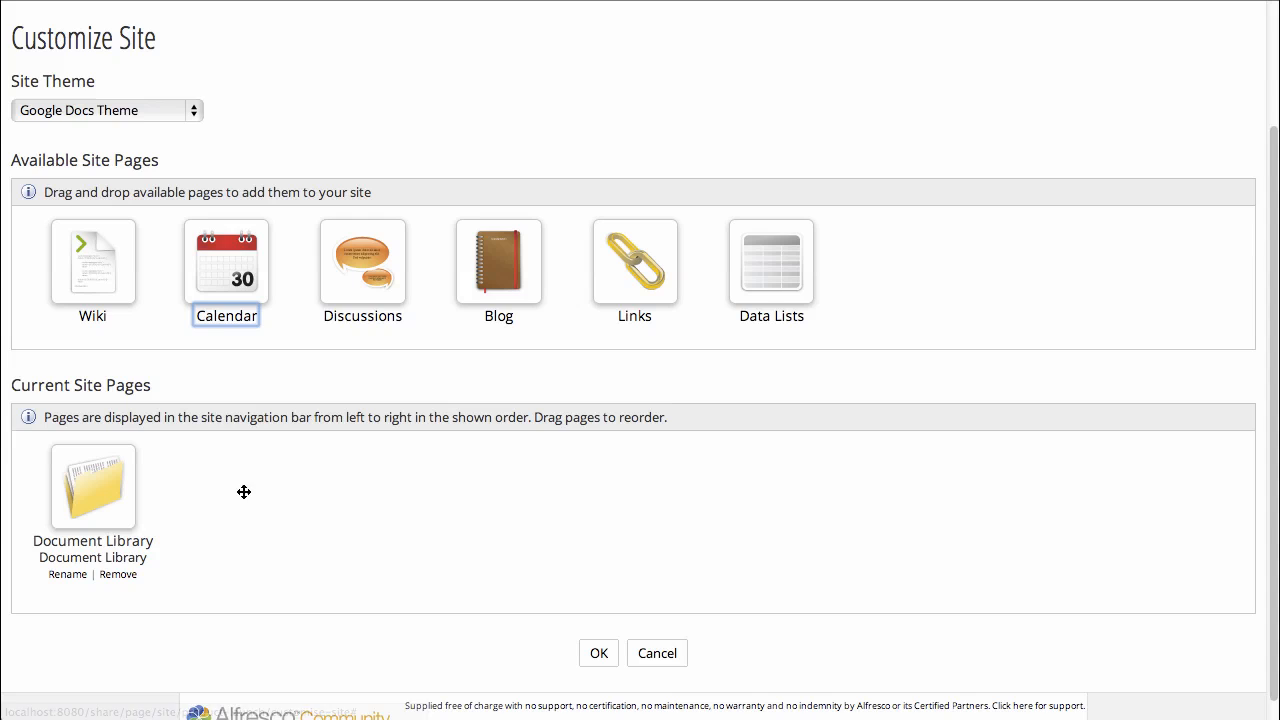
# Drag Calendar, Wiki, Discussions, Blog and Data Lists into Current Site Pages, Data Lists last.
pyautogui.moveTo(226, 261); pyautogui.dragTo(241, 512)
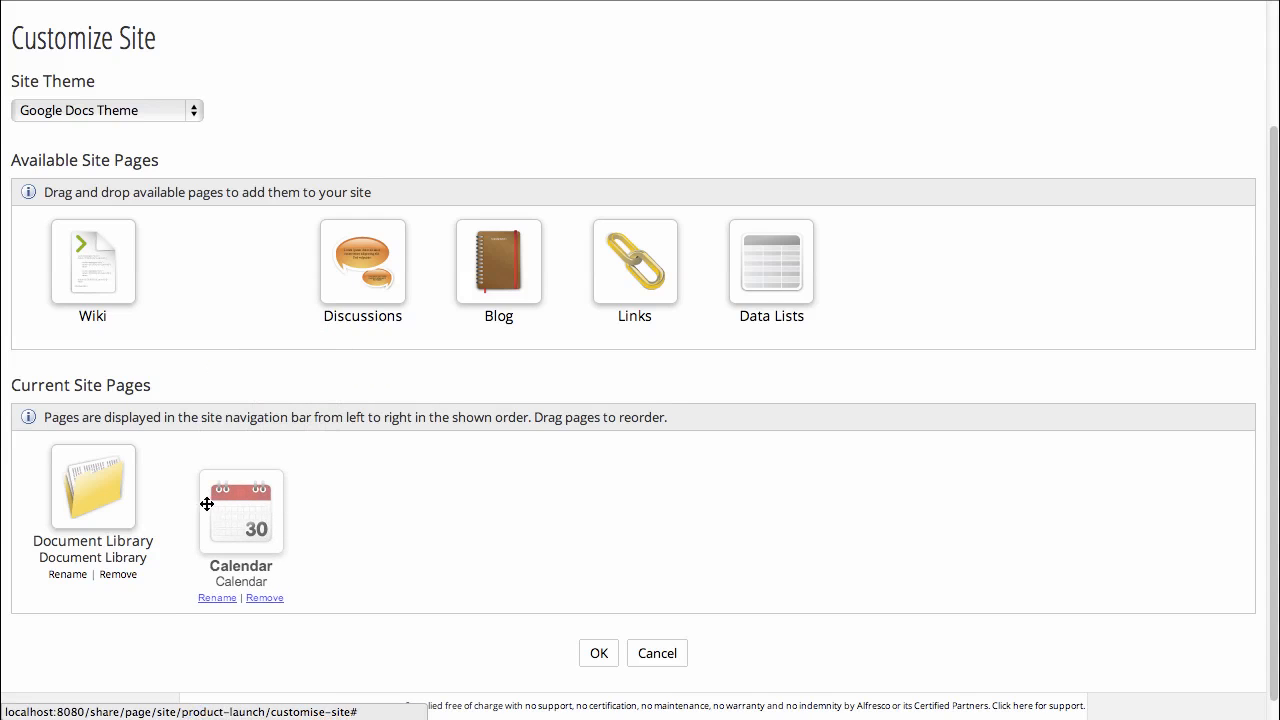
pyautogui.moveTo(92, 261); pyautogui.dragTo(195, 341)
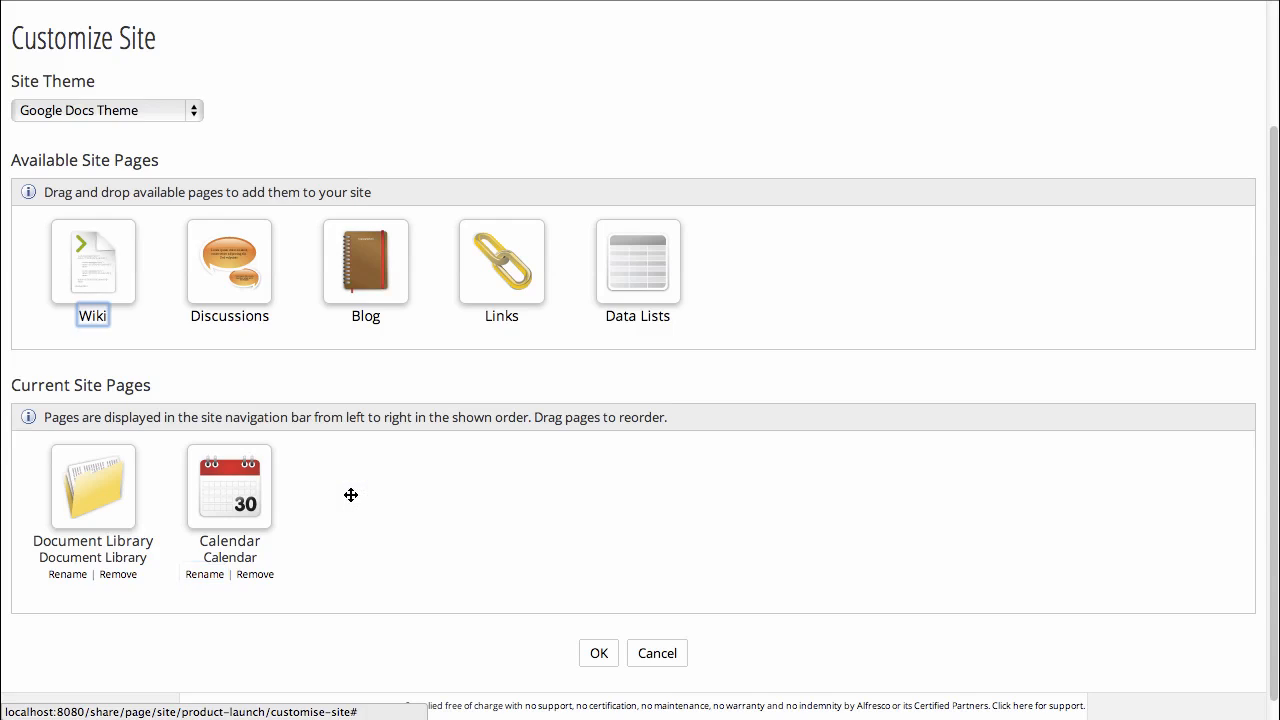
pyautogui.moveTo(92, 262); pyautogui.dragTo(322, 497)
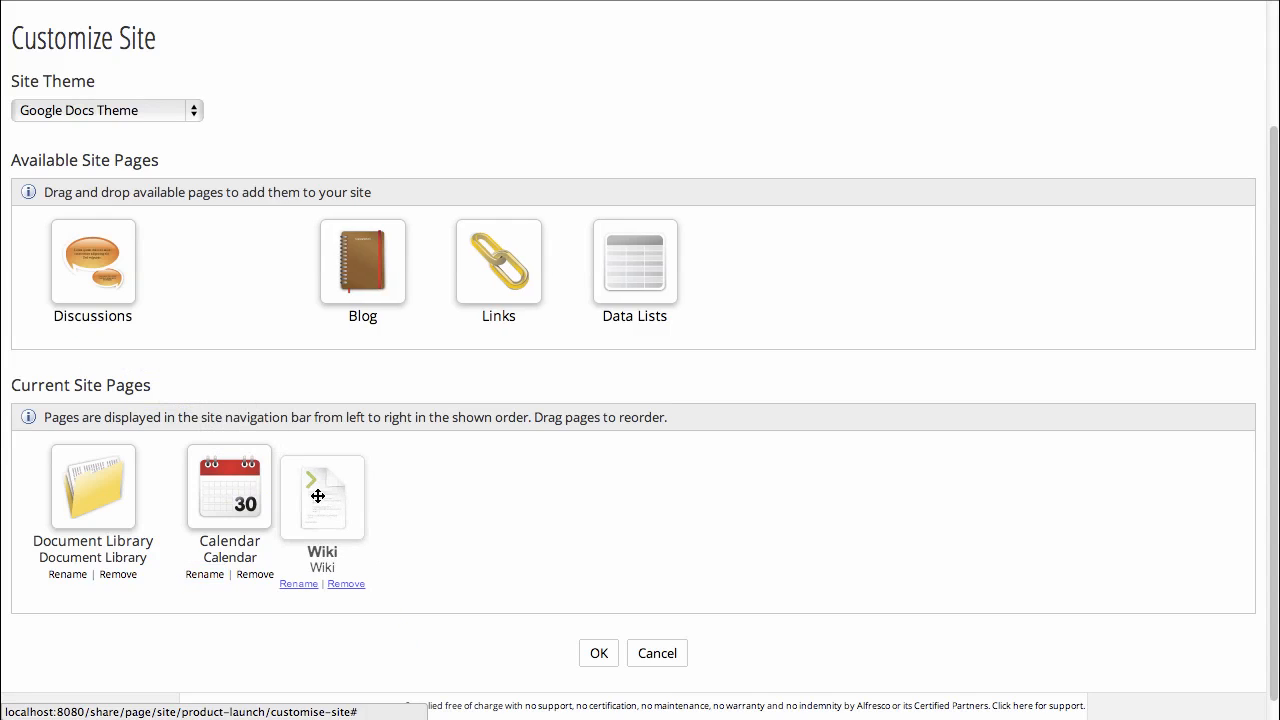
pyautogui.moveTo(322, 497); pyautogui.dragTo(226, 262)
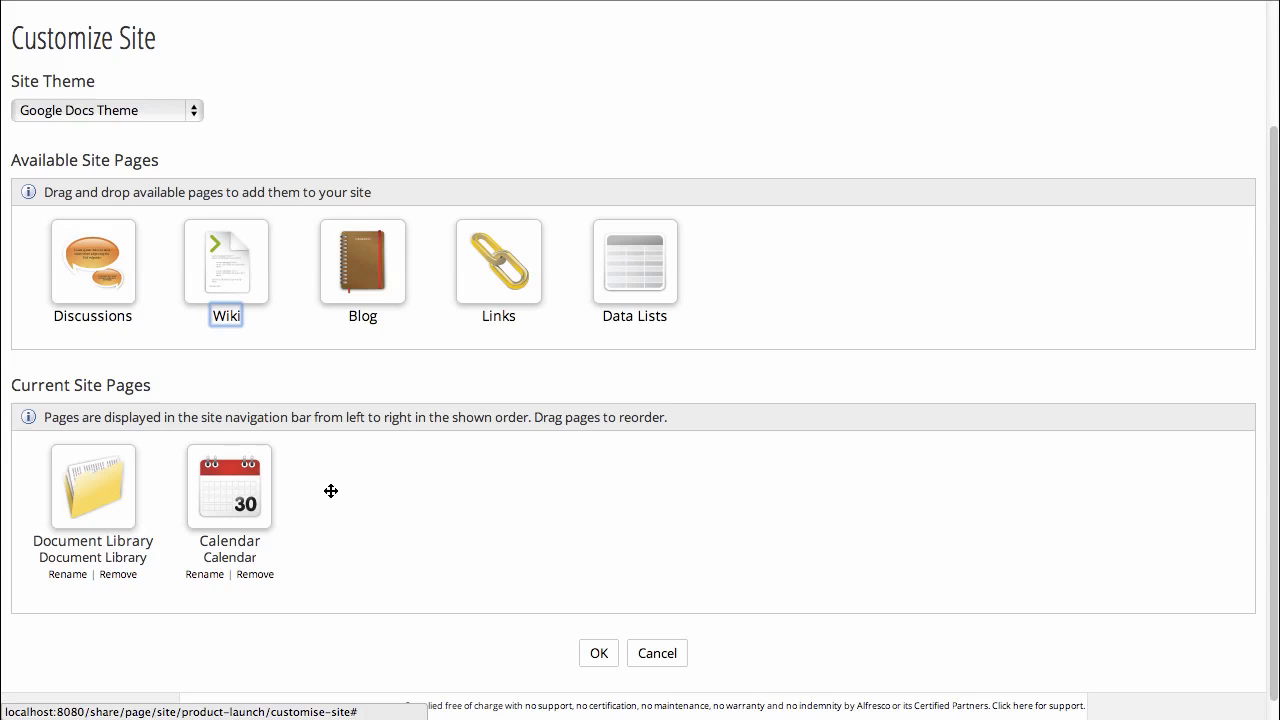
pyautogui.moveTo(92, 261); pyautogui.dragTo(344, 490)
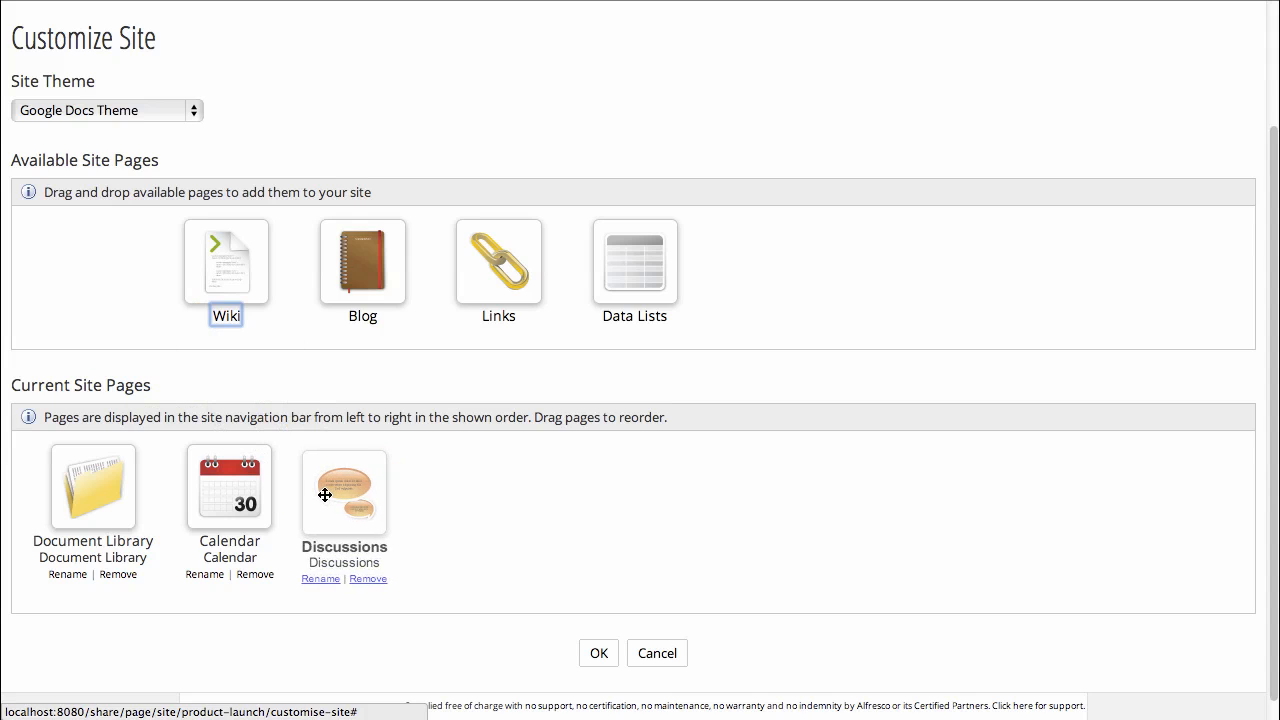
pyautogui.moveTo(226, 262); pyautogui.dragTo(343, 435)
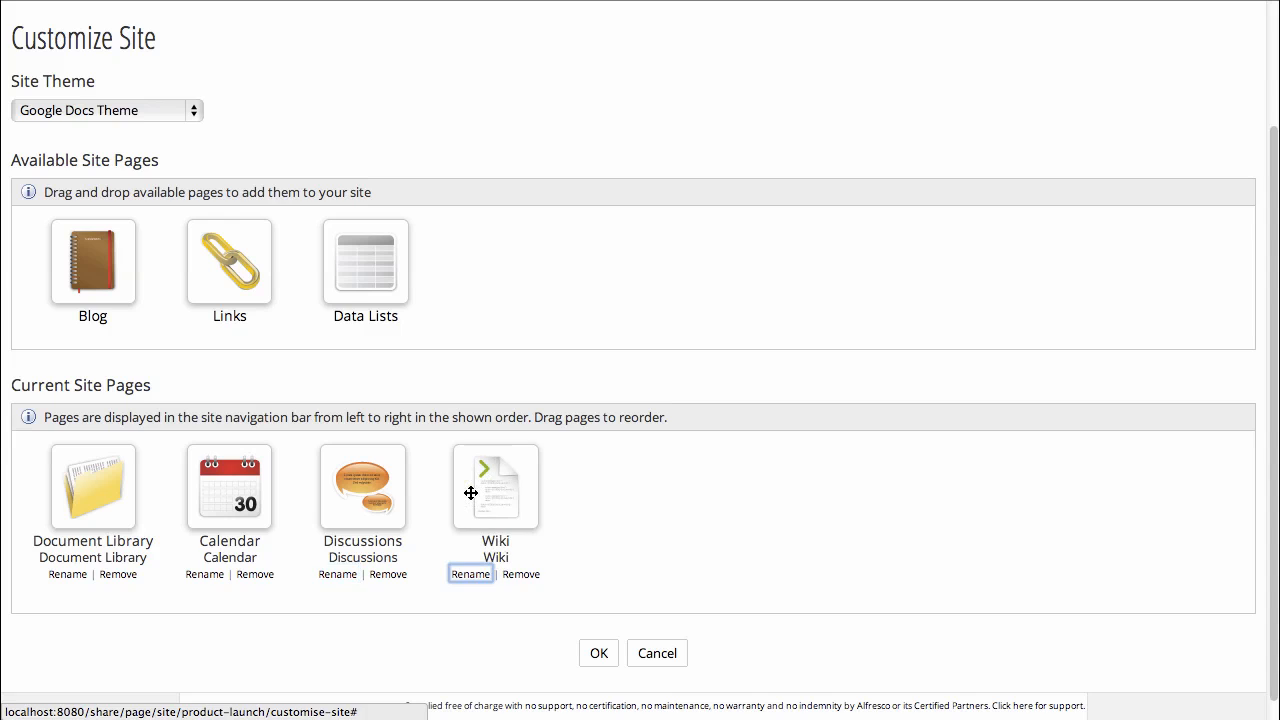
pyautogui.moveTo(92, 262); pyautogui.dragTo(616, 500)
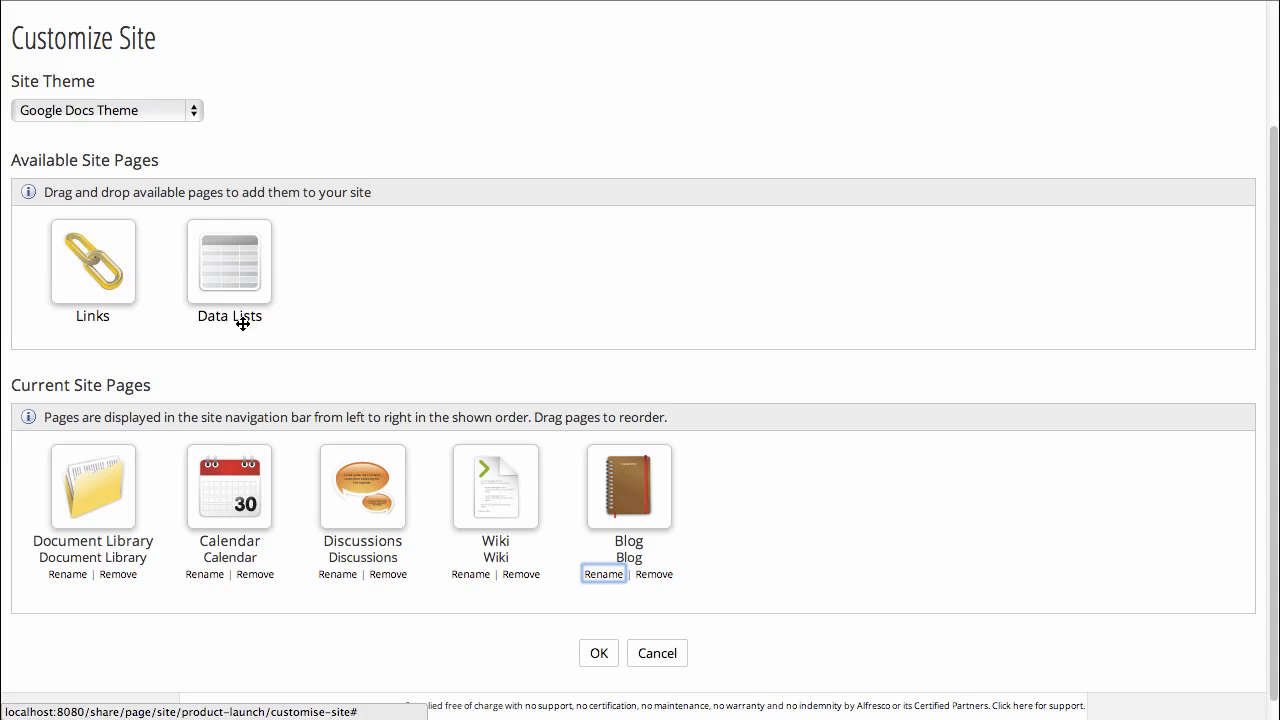
pyautogui.moveTo(92, 262); pyautogui.dragTo(740, 498)
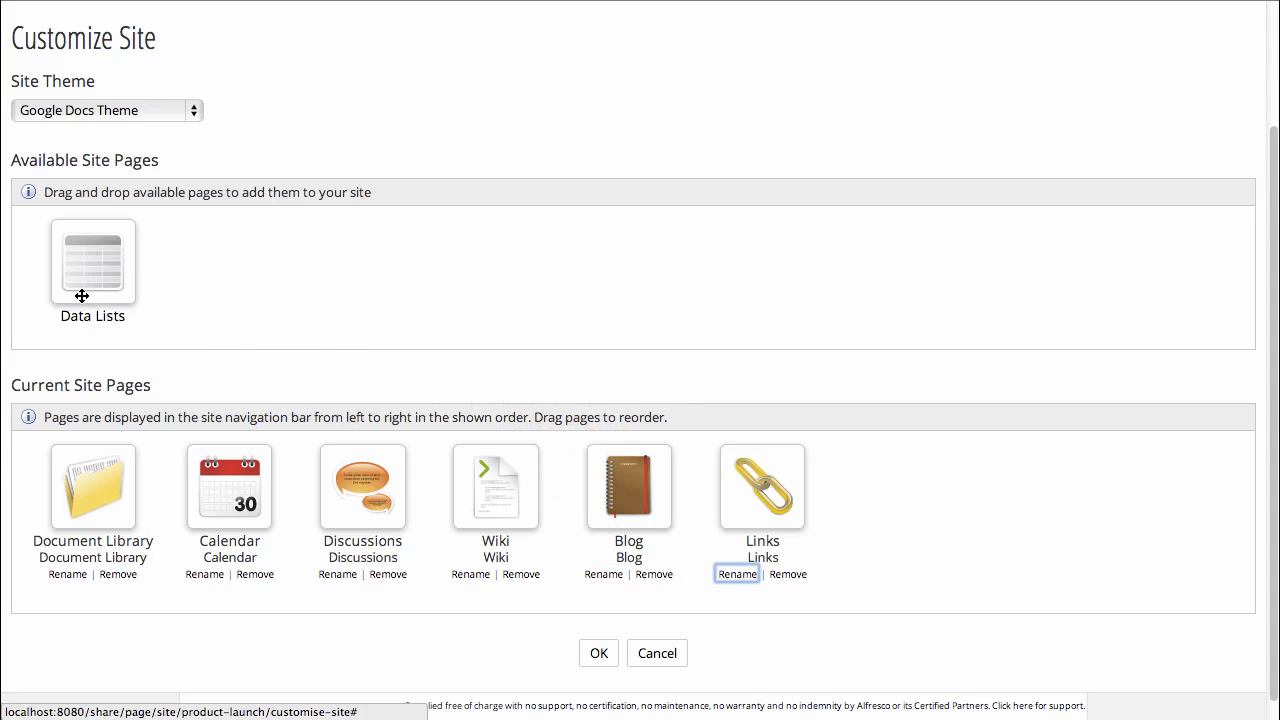
pyautogui.moveTo(92, 262); pyautogui.dragTo(873, 497)
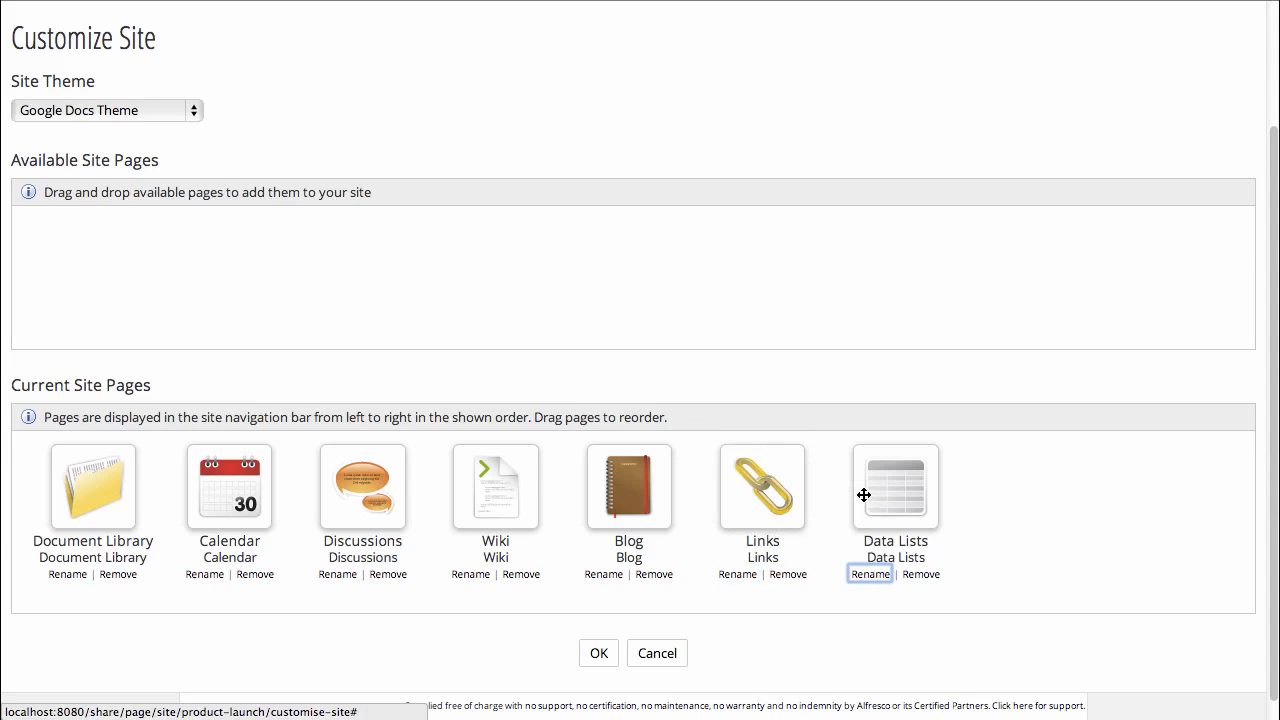
pyautogui.moveTo(313, 618)
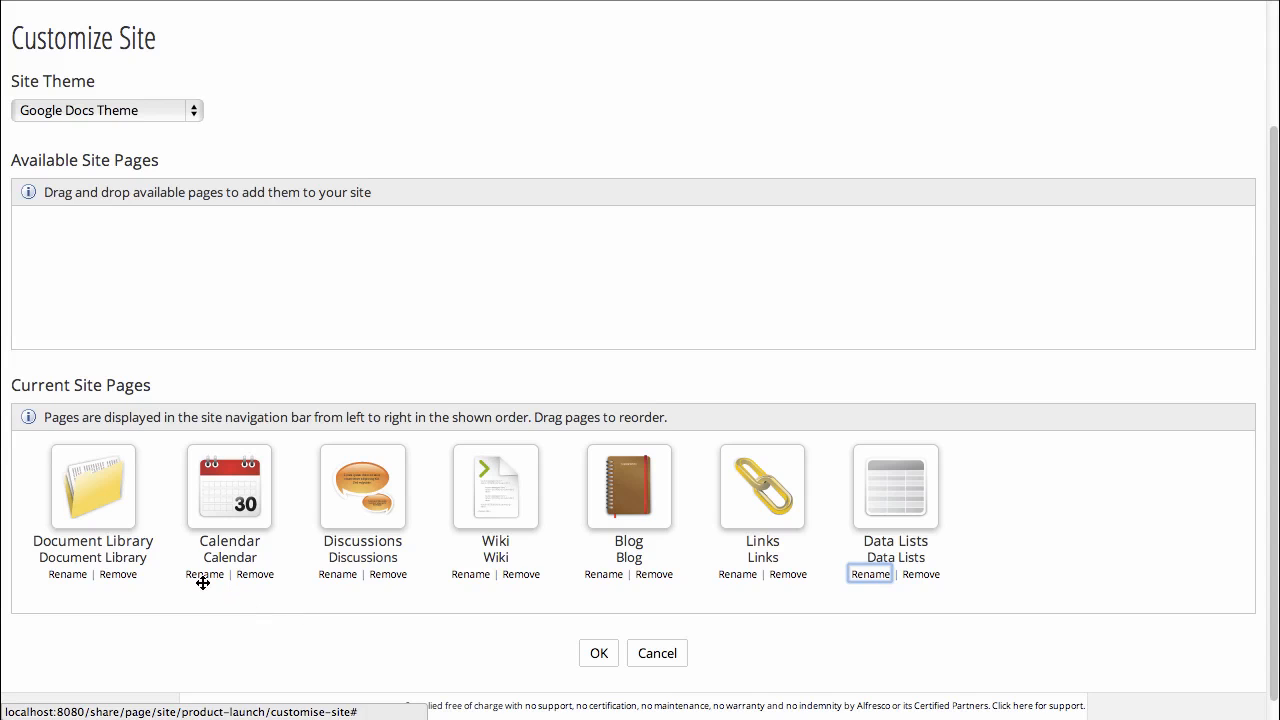
# Rename the Calendar page's display name to 'Events'.
pyautogui.click(204, 574)
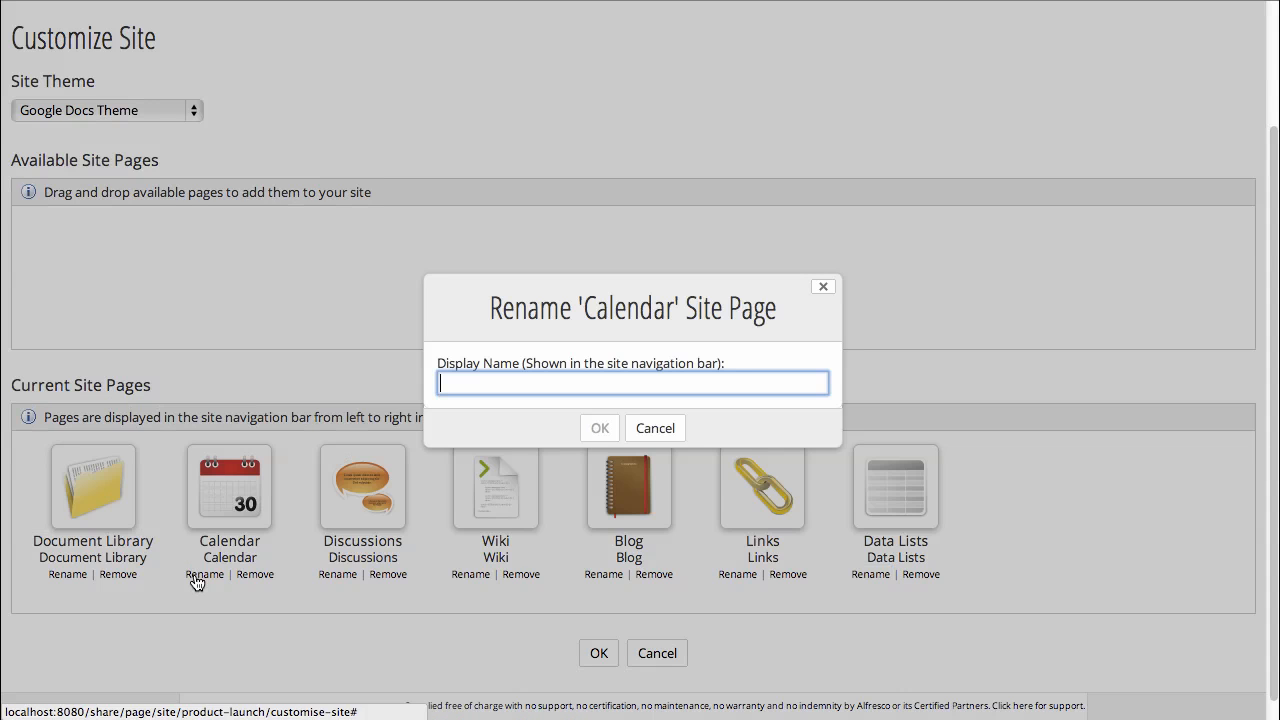
pyautogui.write('Event')
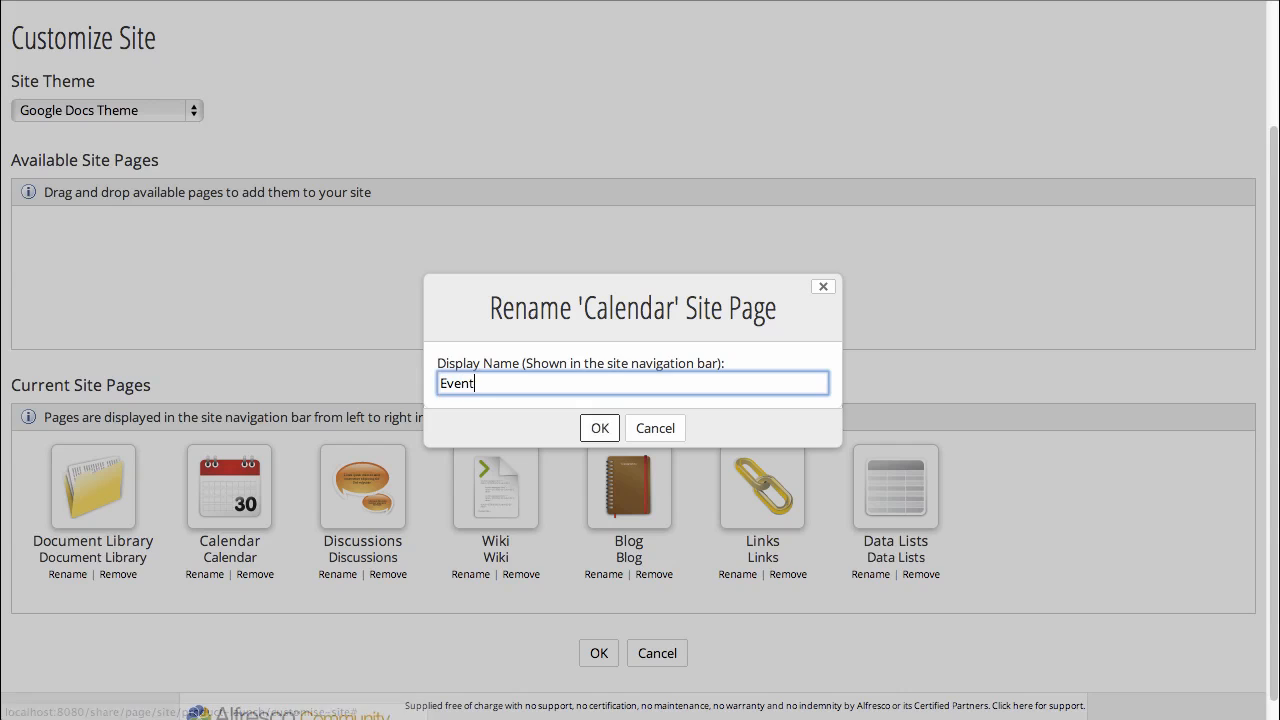
pyautogui.write('s')
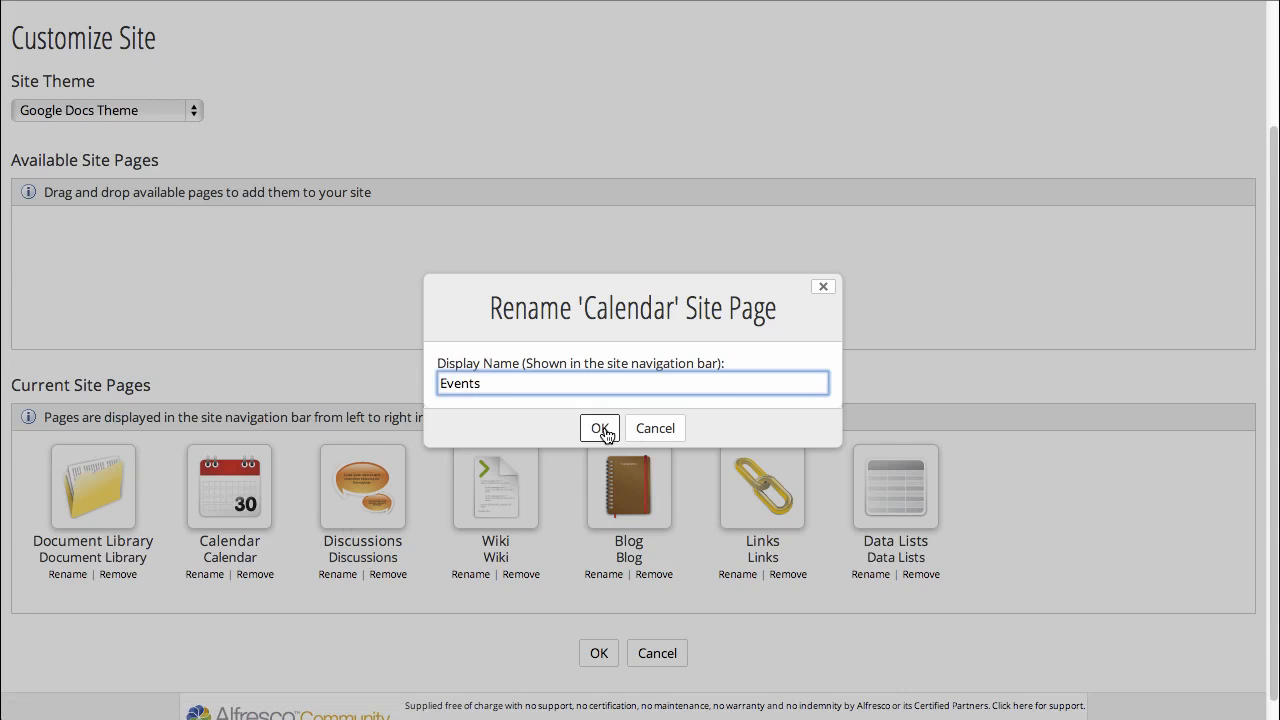
pyautogui.click(599, 428)
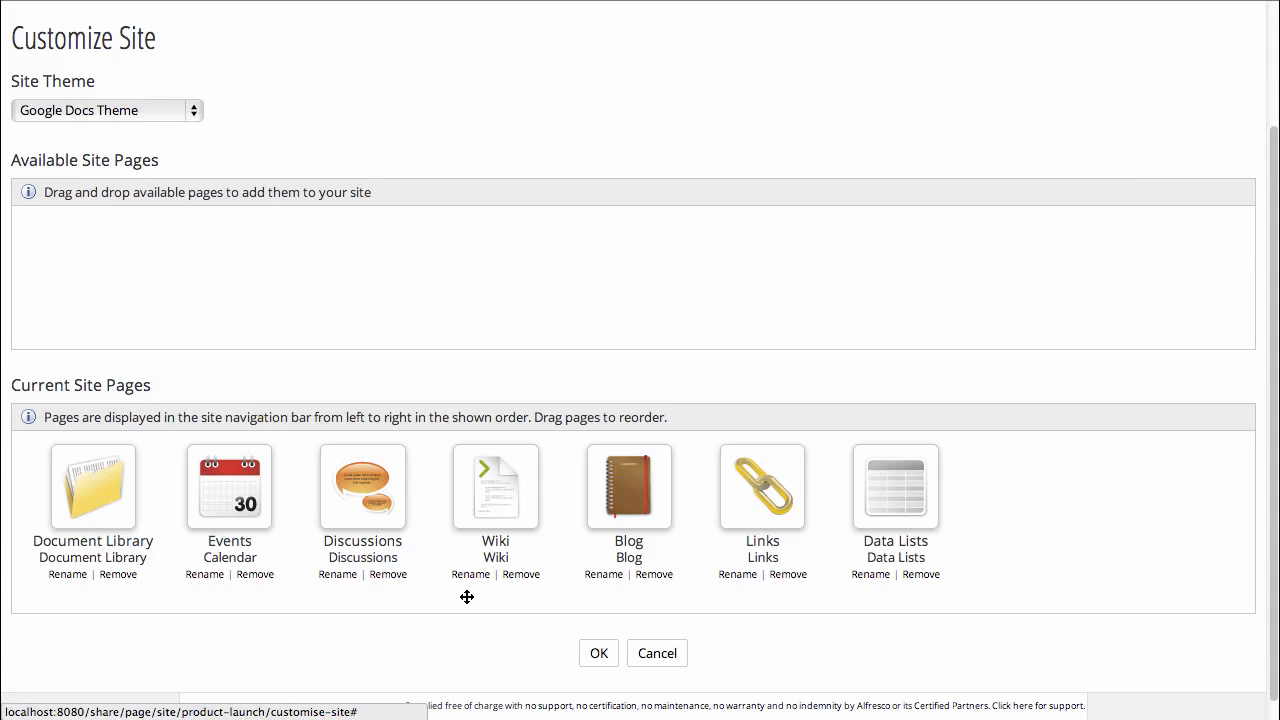
pyautogui.moveTo(650, 583)
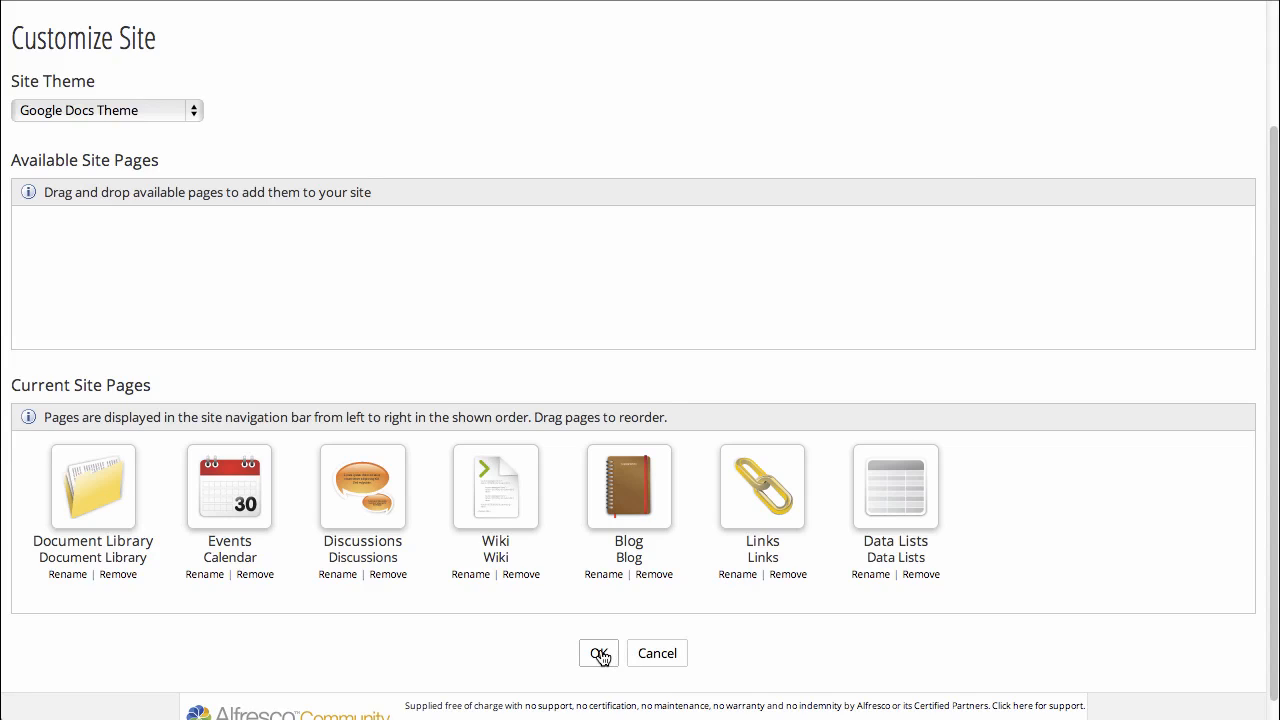
# Save the page customisation and visit the Events, Discussions and Wiki pages.
pyautogui.click(598, 653)
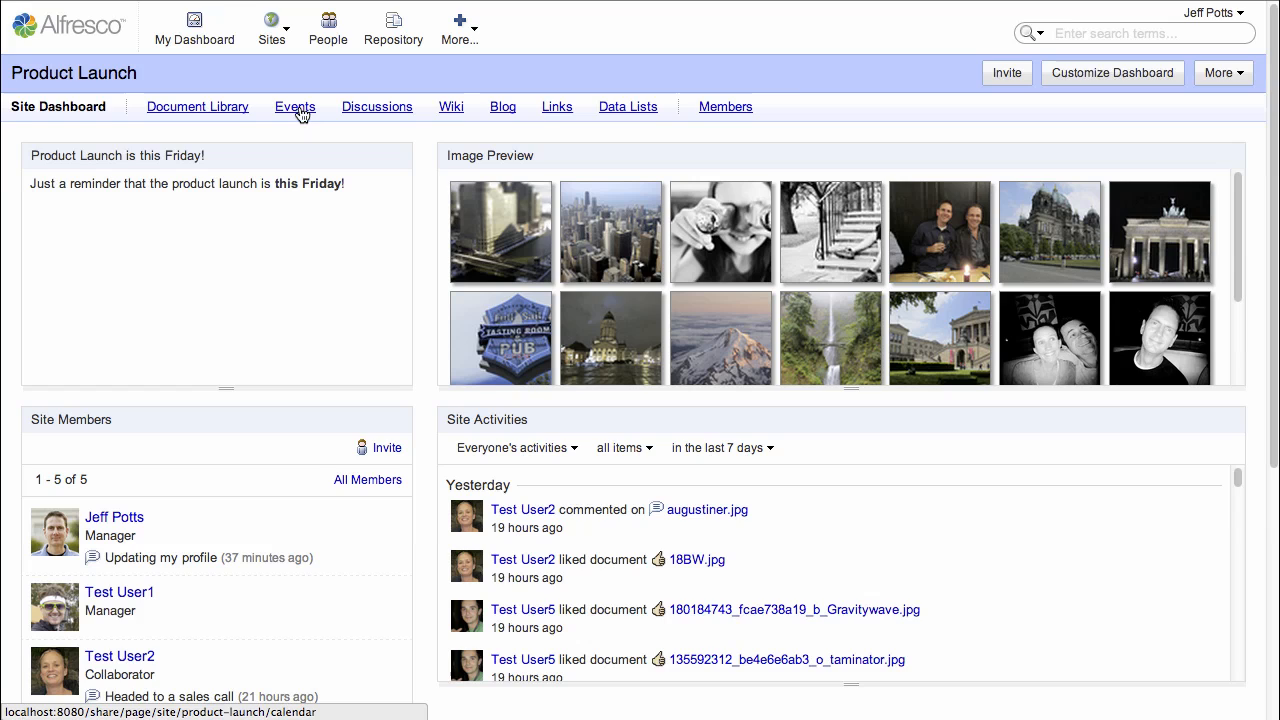
pyautogui.click(294, 106)
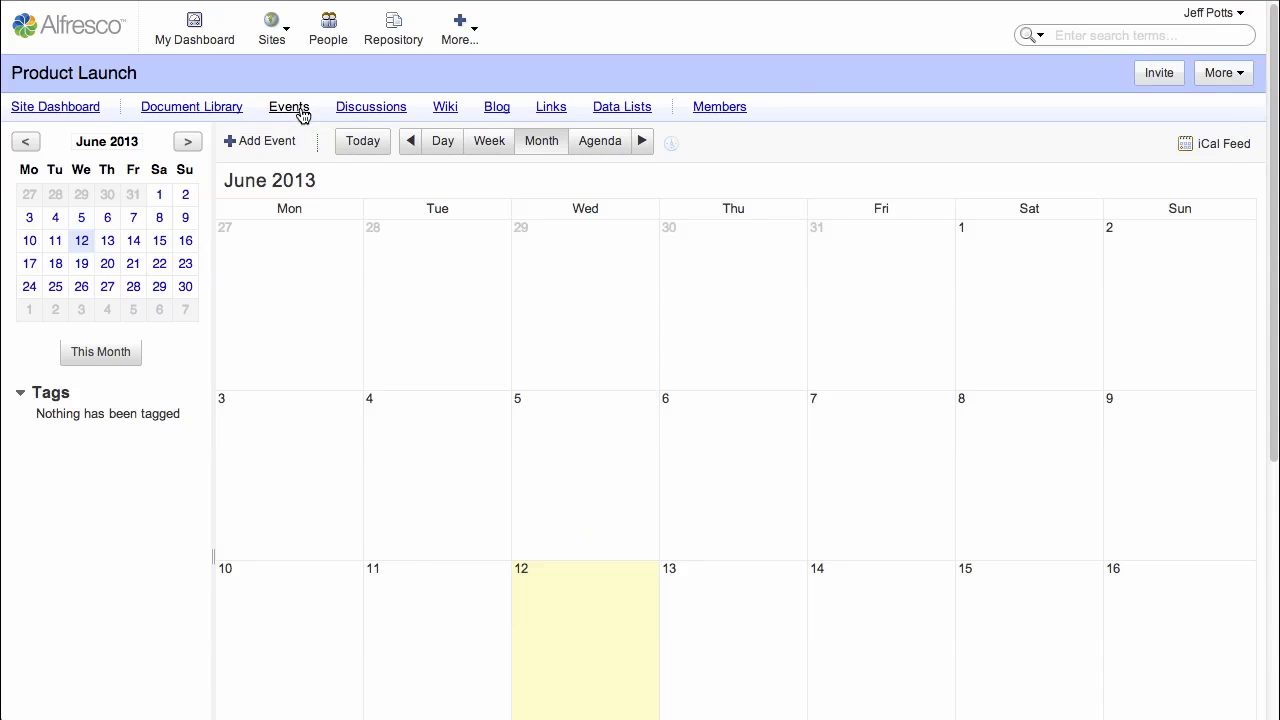
pyautogui.click(373, 106)
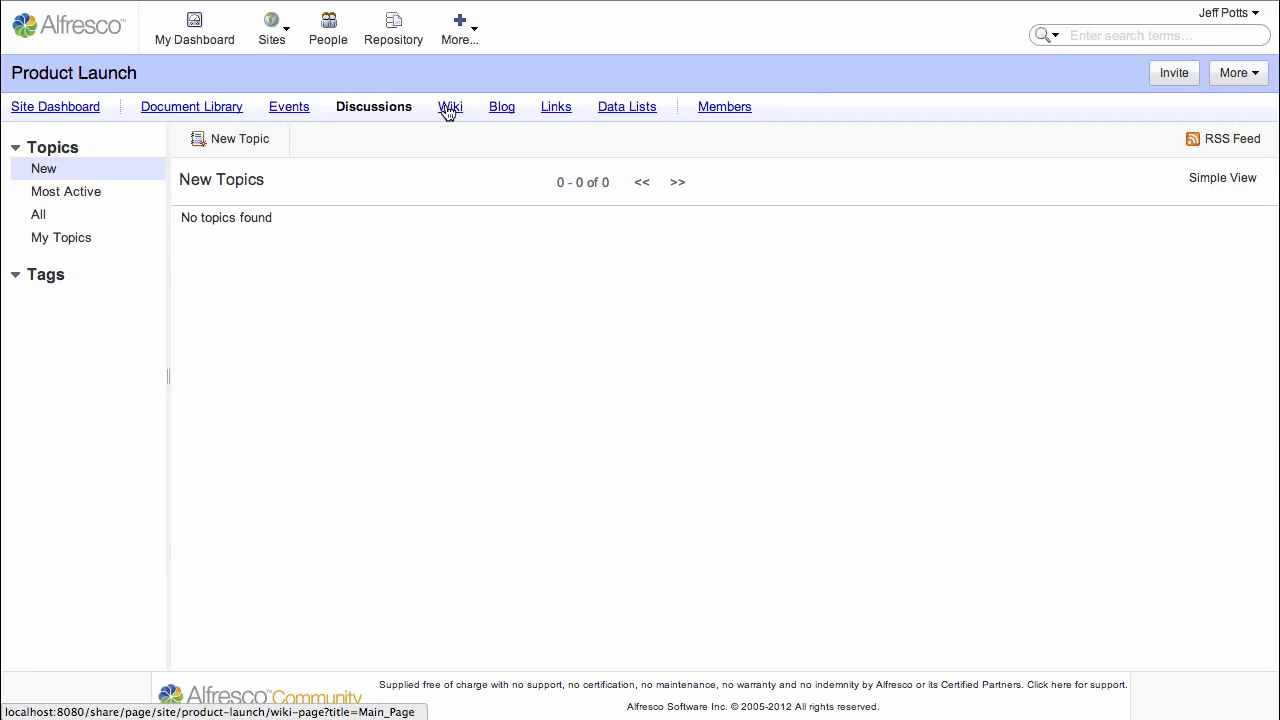
pyautogui.click(450, 106)
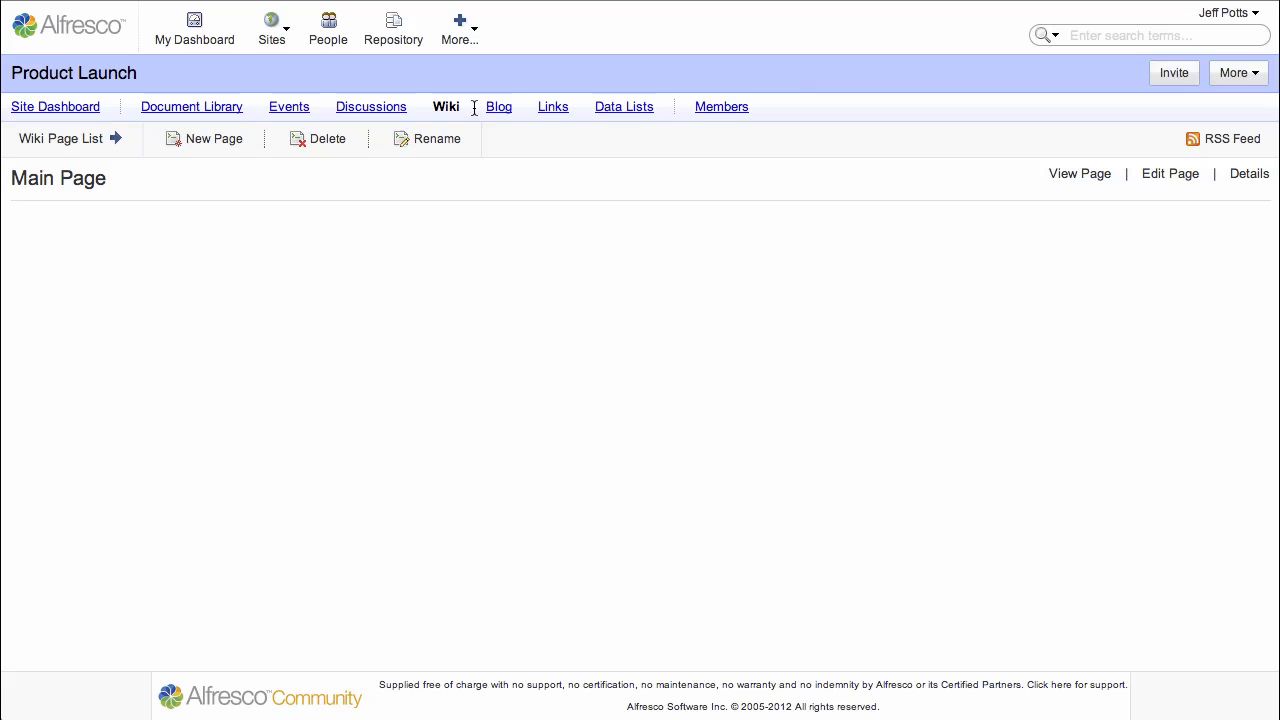
# Visit the Blog, Links and Data Lists pages, then return to site customization.
pyautogui.click(498, 106)
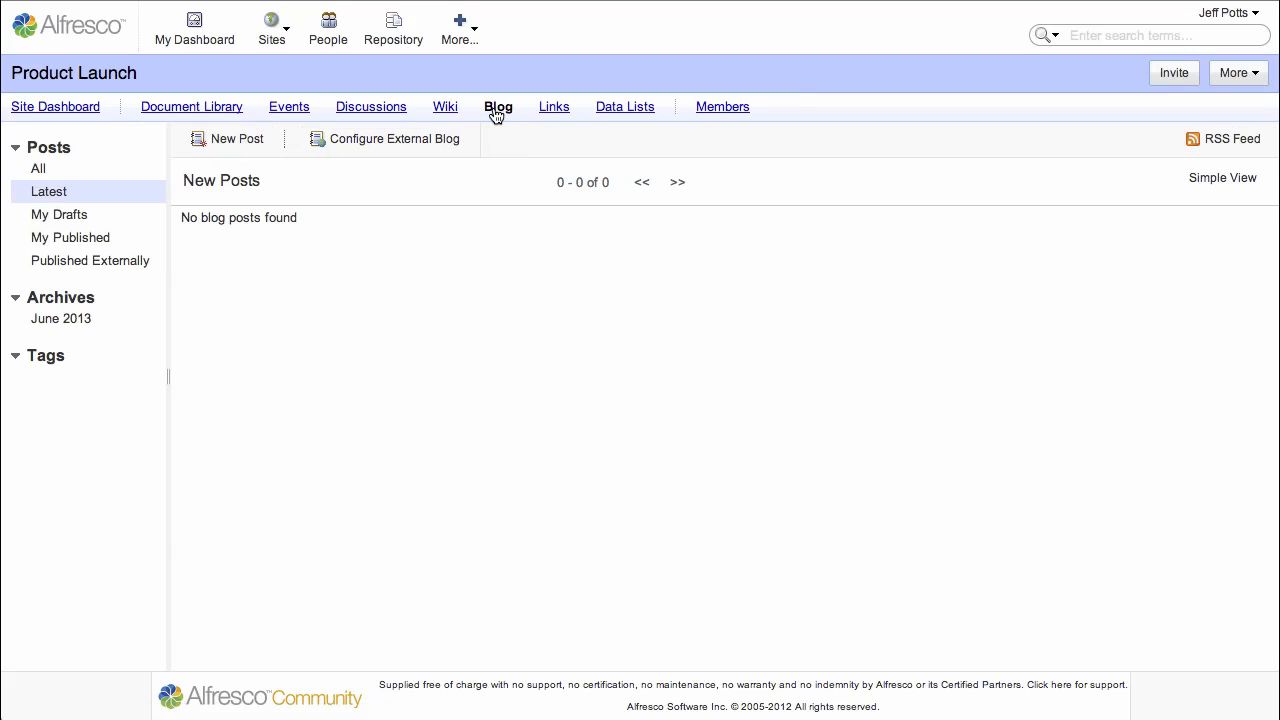
pyautogui.click(553, 106)
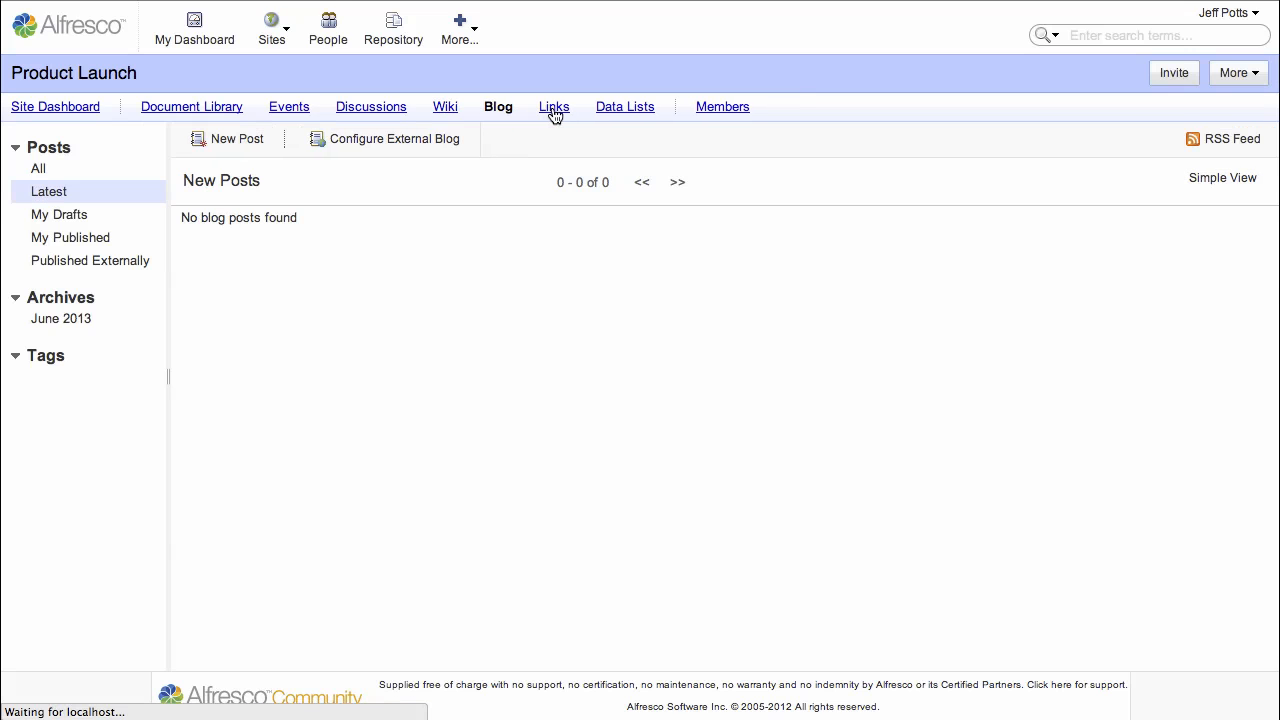
pyautogui.click(553, 106)
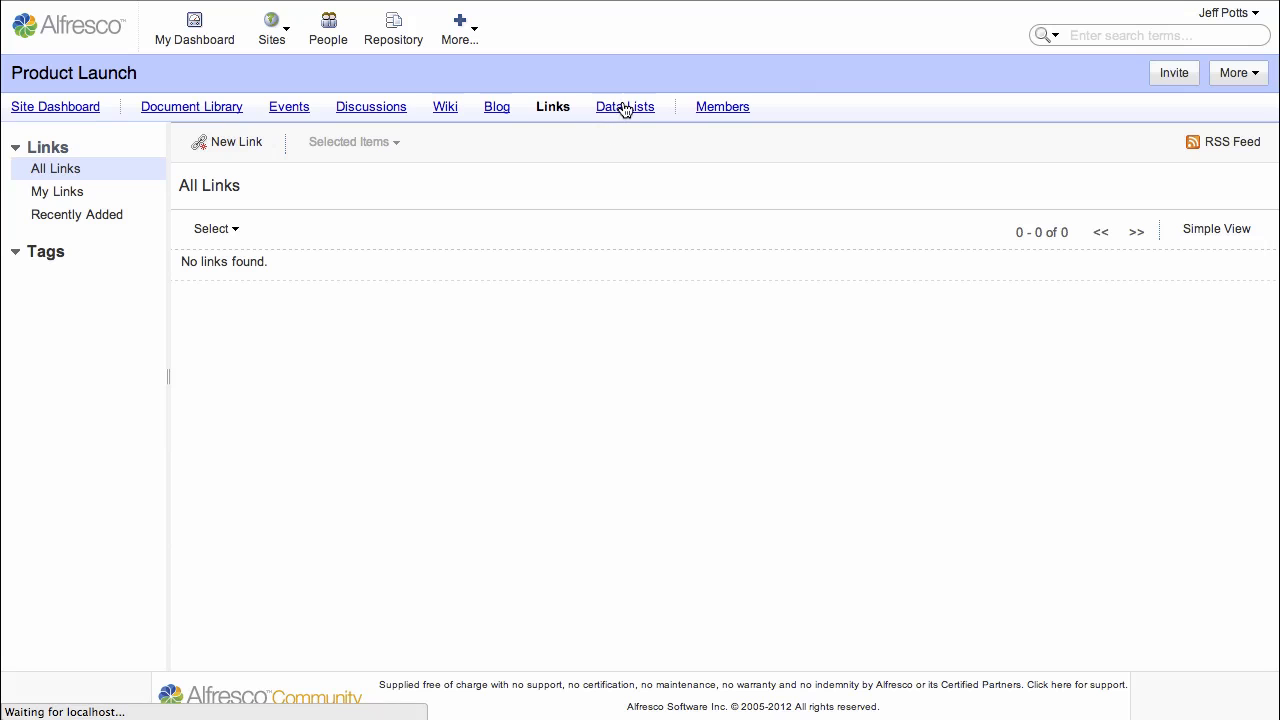
pyautogui.click(624, 106)
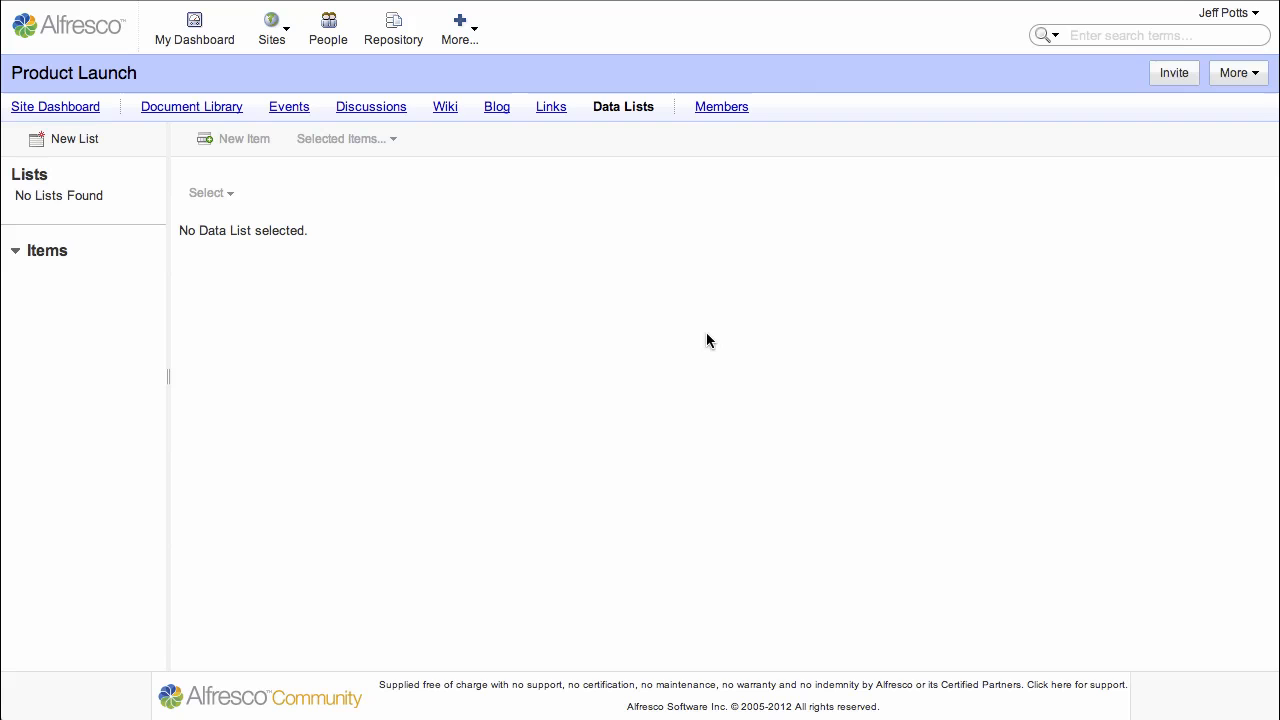
pyautogui.click(1238, 72)
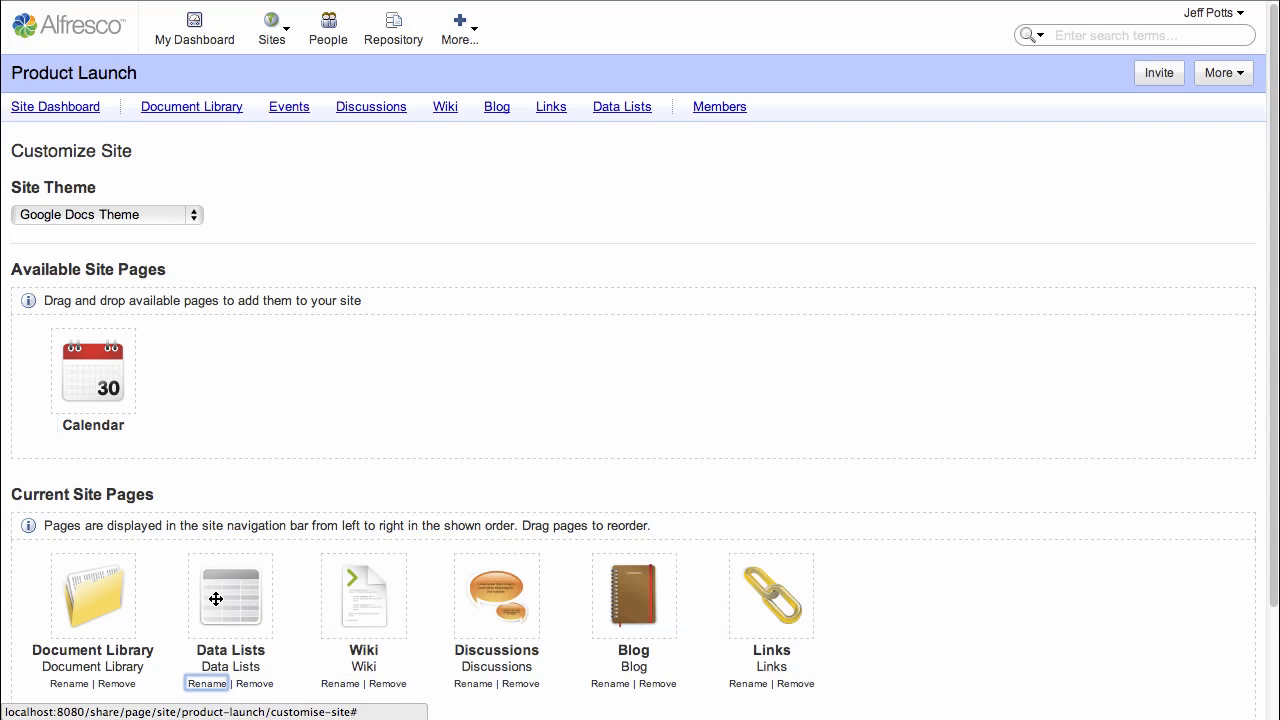
# Save the Document Library, Data Lists, Wiki, Discussions, Blog, Links order without Calendar.
pyautogui.scroll(-3)
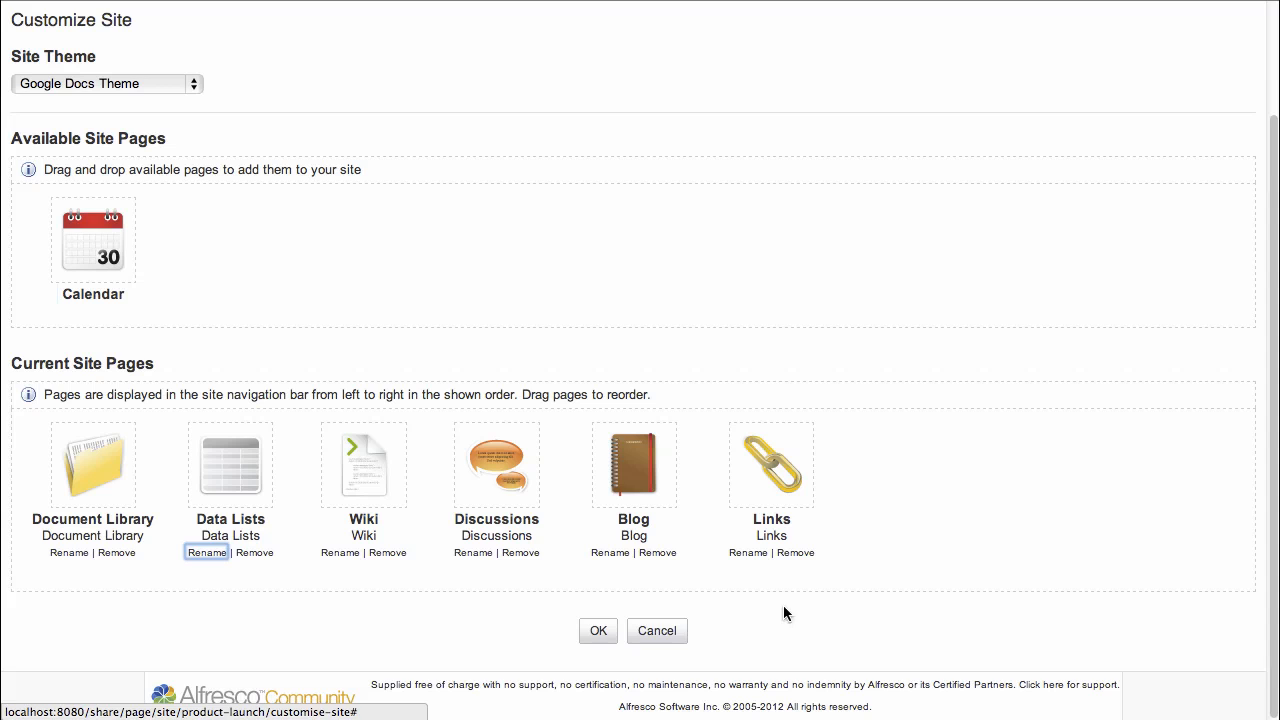
pyautogui.click(598, 630)
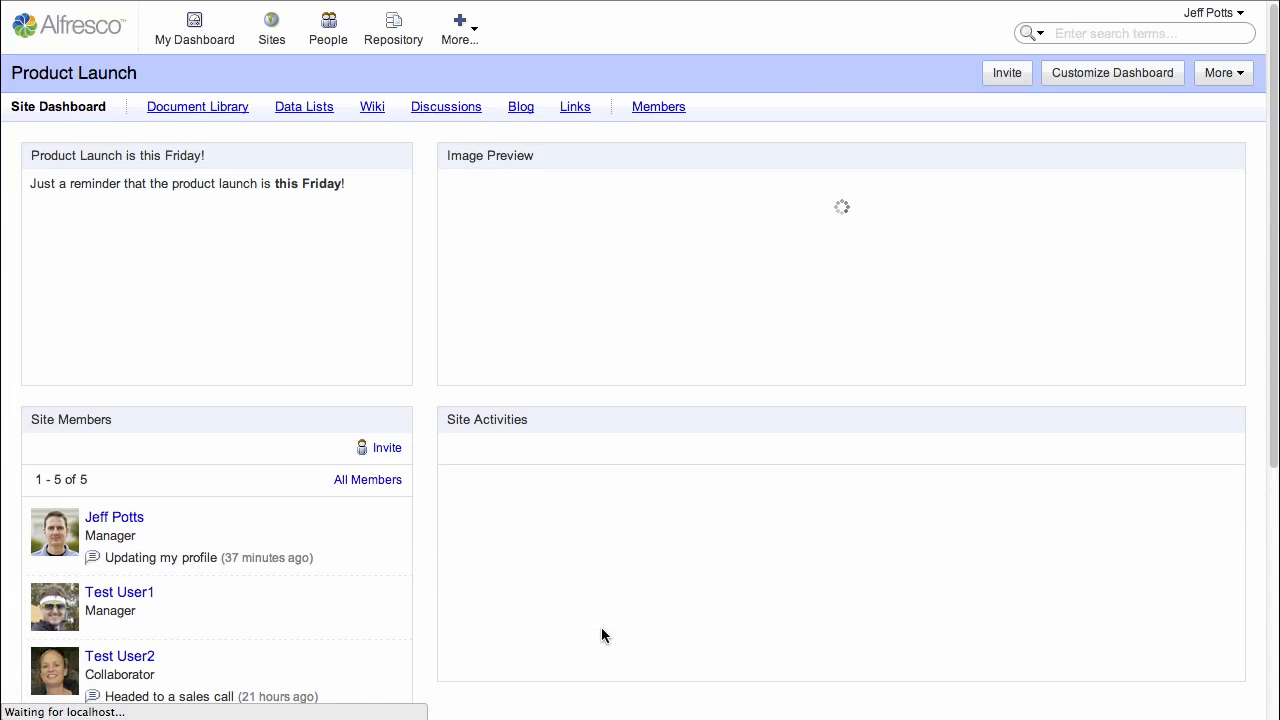